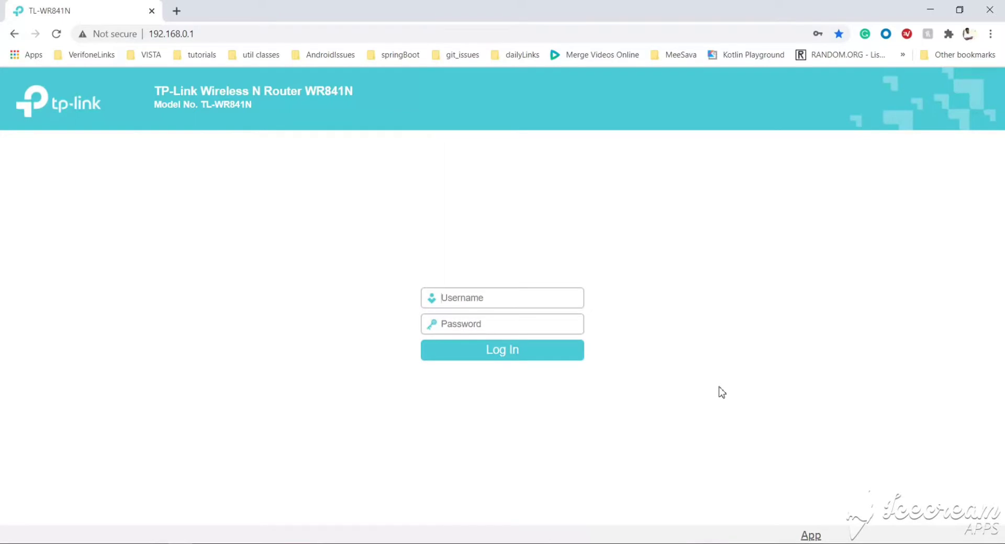
pyautogui.moveTo(719, 391)
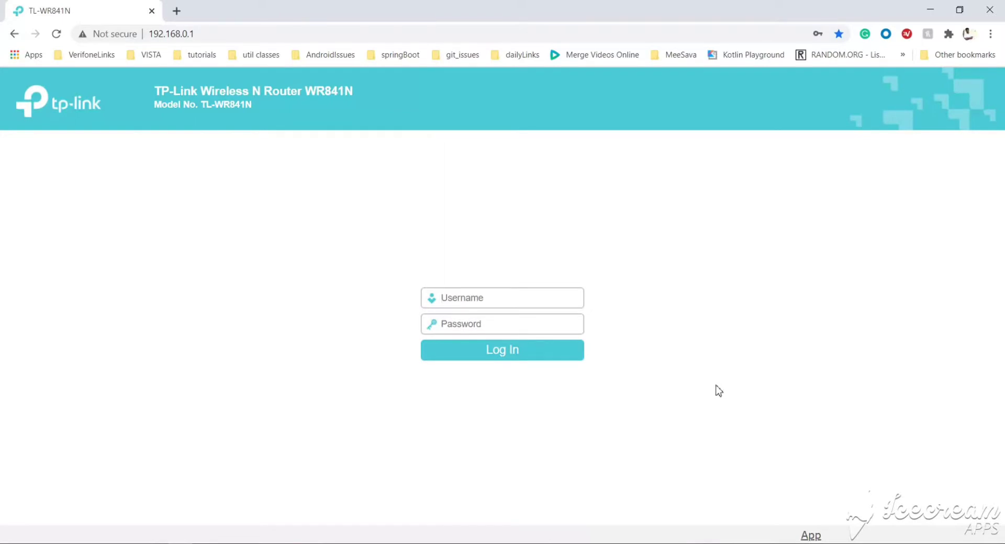
pyautogui.moveTo(637, 241)
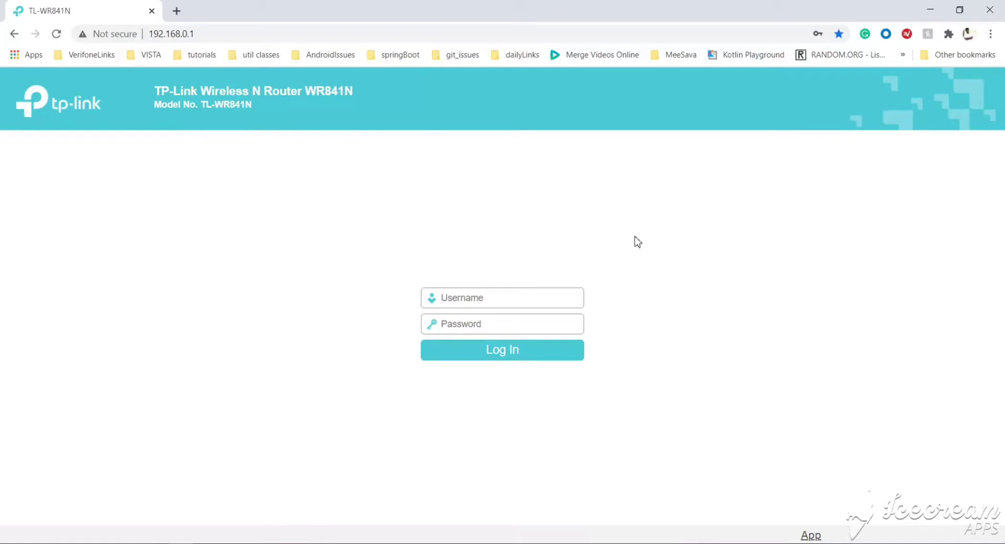
pyautogui.moveTo(230, 200)
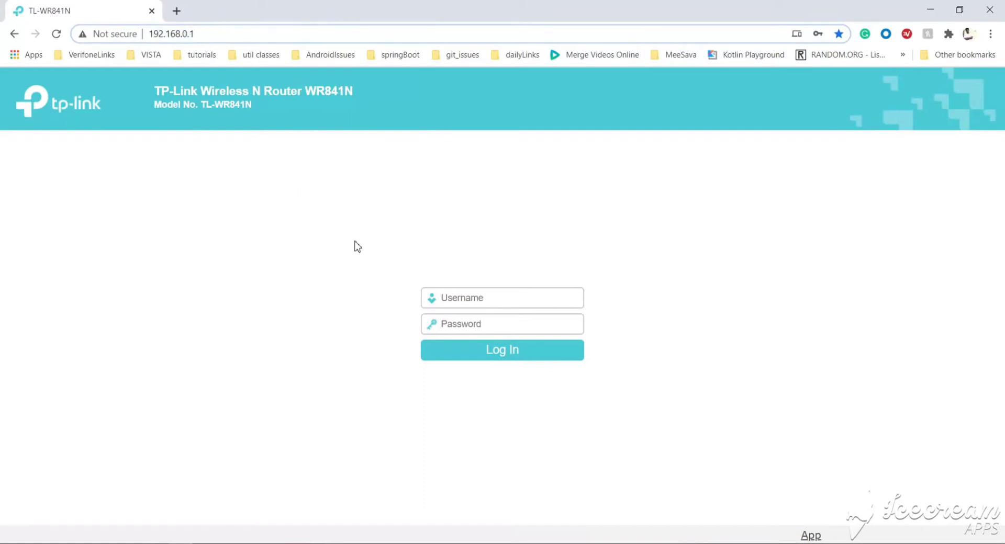
# Log in to the router admin page with the saved admin credentials
pyautogui.click(502, 297)
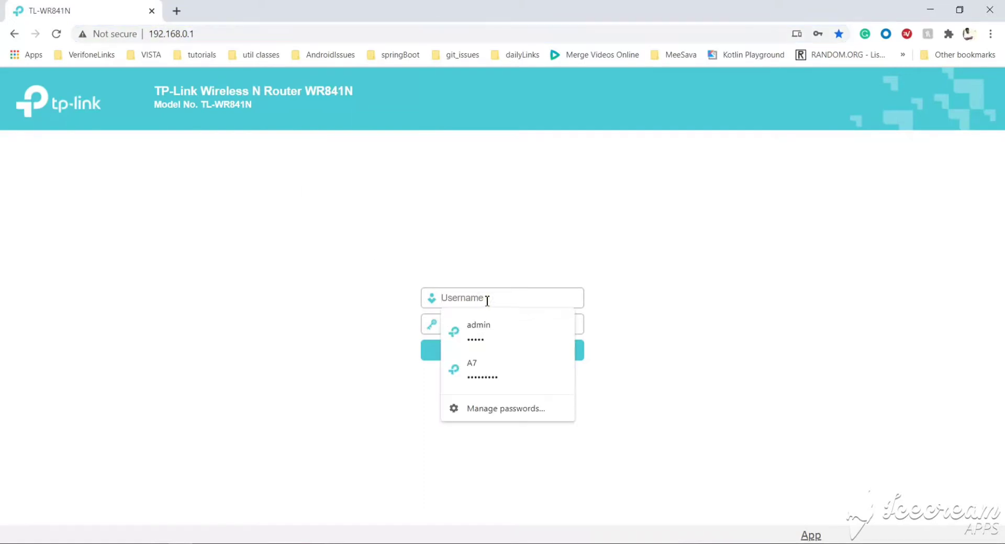
pyautogui.click(478, 325)
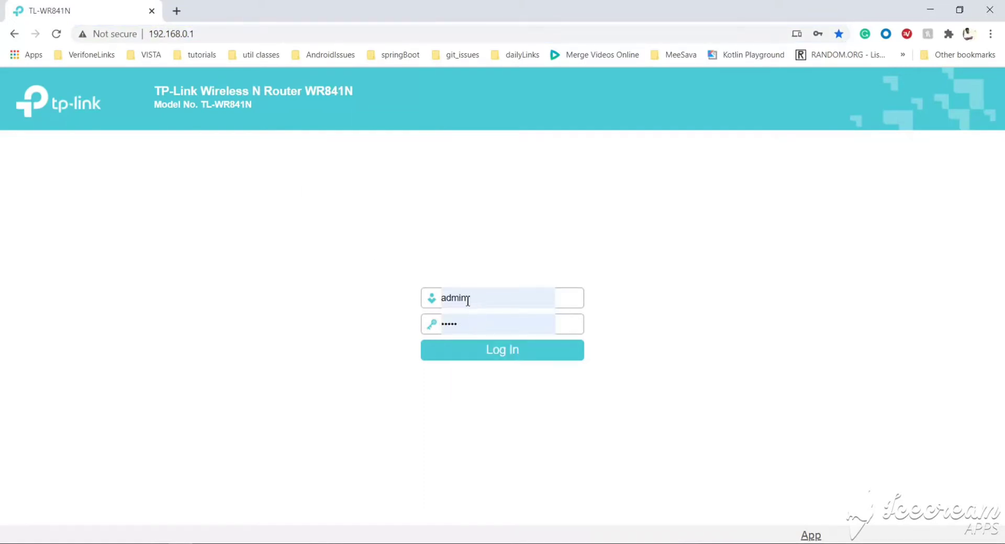
pyautogui.moveTo(492, 298)
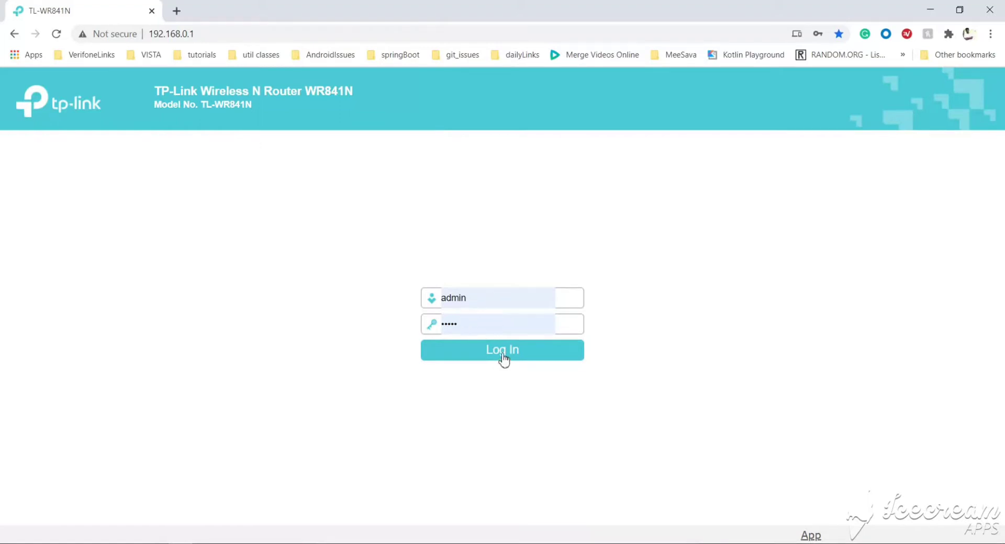
pyautogui.click(502, 351)
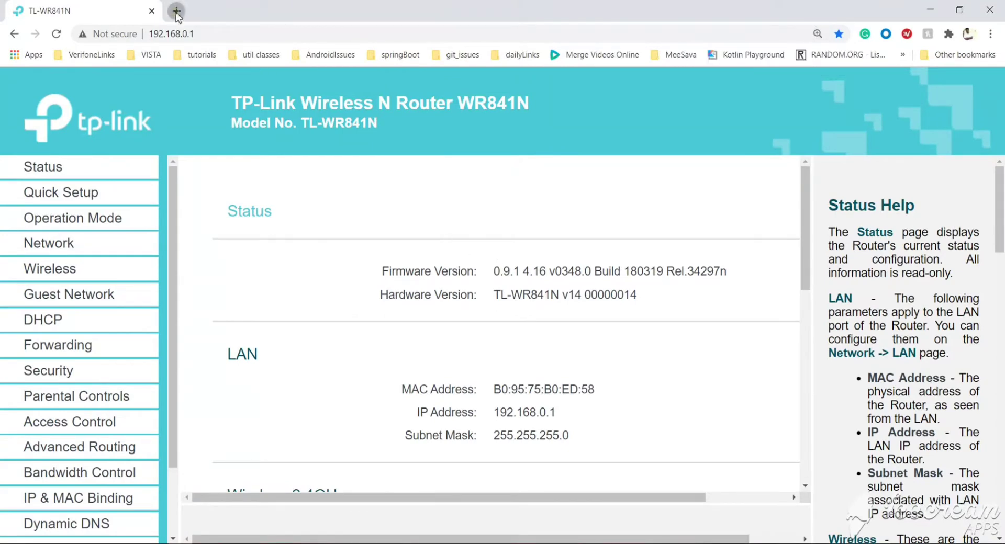
# Search Google for 'speed test' in a new browser tab
pyautogui.click(176, 11)
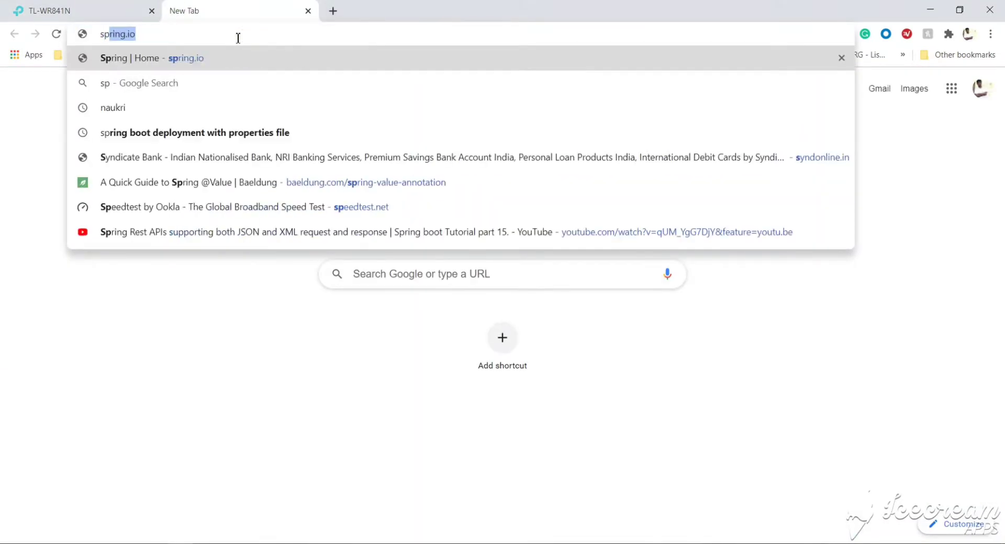
pyautogui.write('speed test')
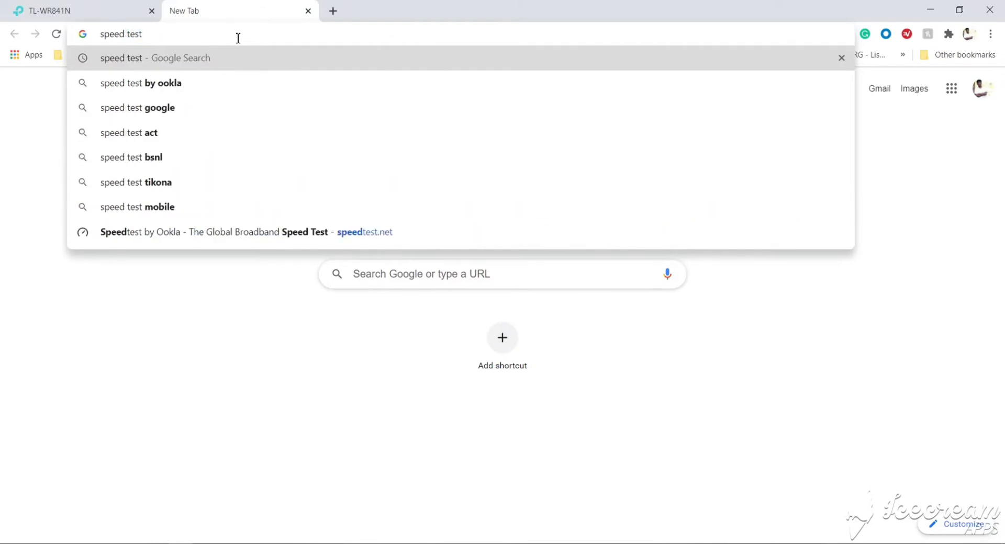
pyautogui.press('Enter')
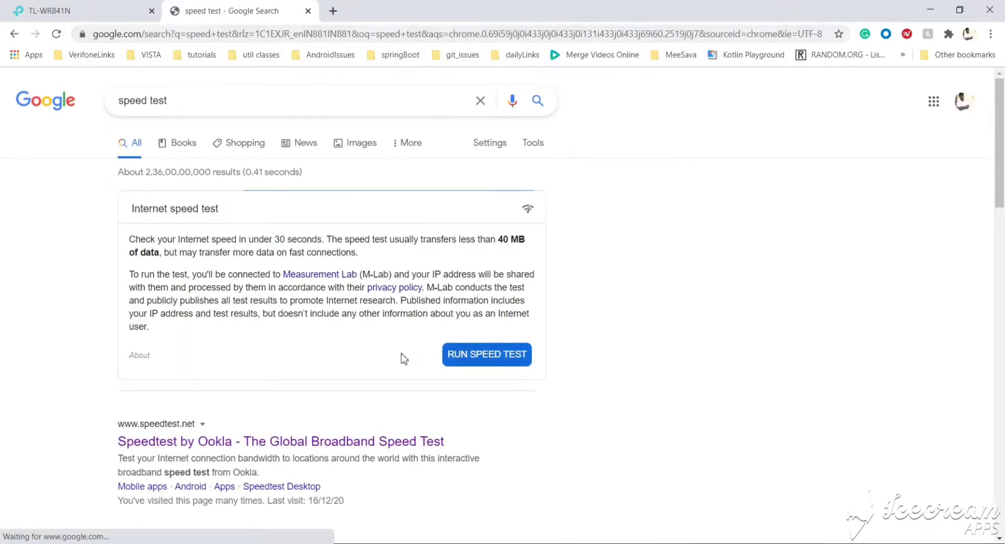
pyautogui.click(486, 354)
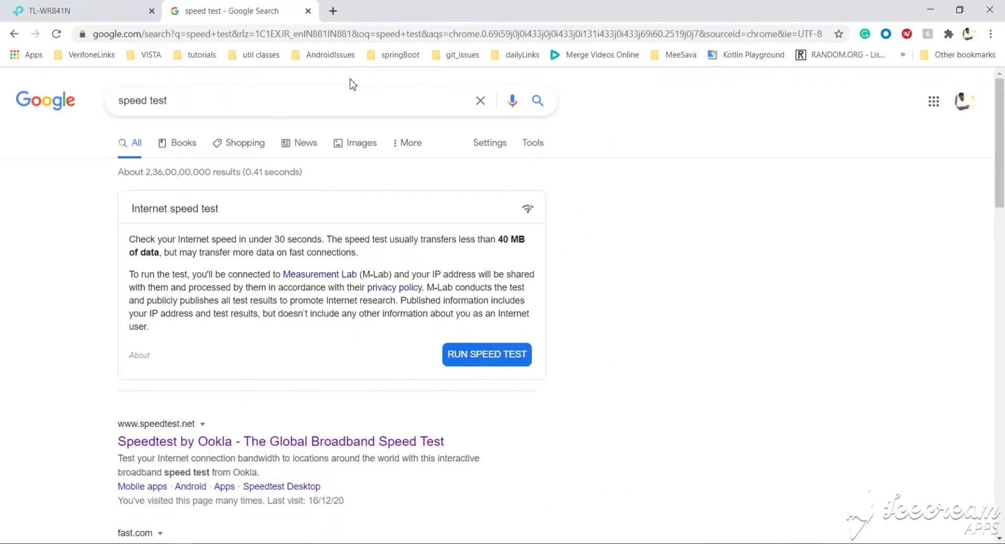
pyautogui.moveTo(441, 373)
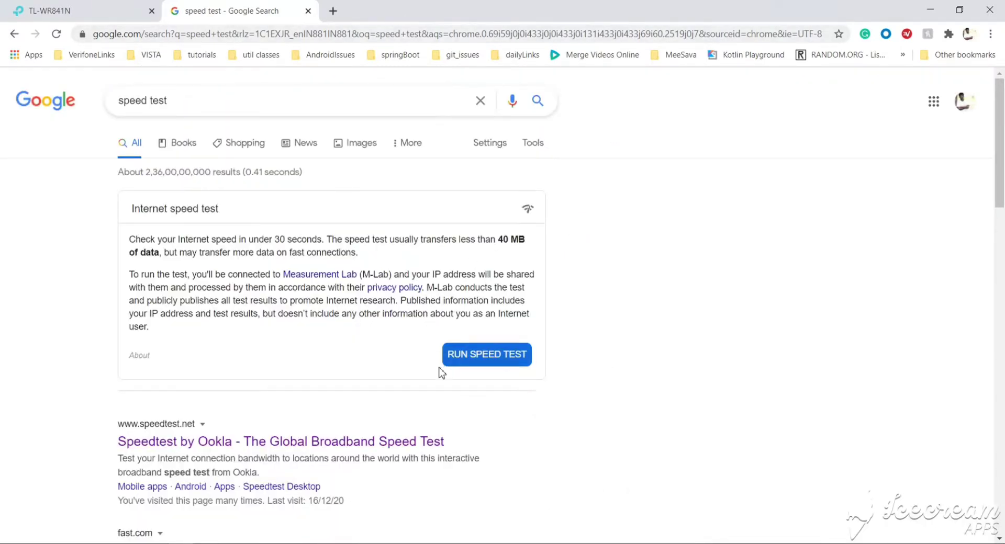
# Switch back to the TL-WR841N router admin tab
pyautogui.click(71, 11)
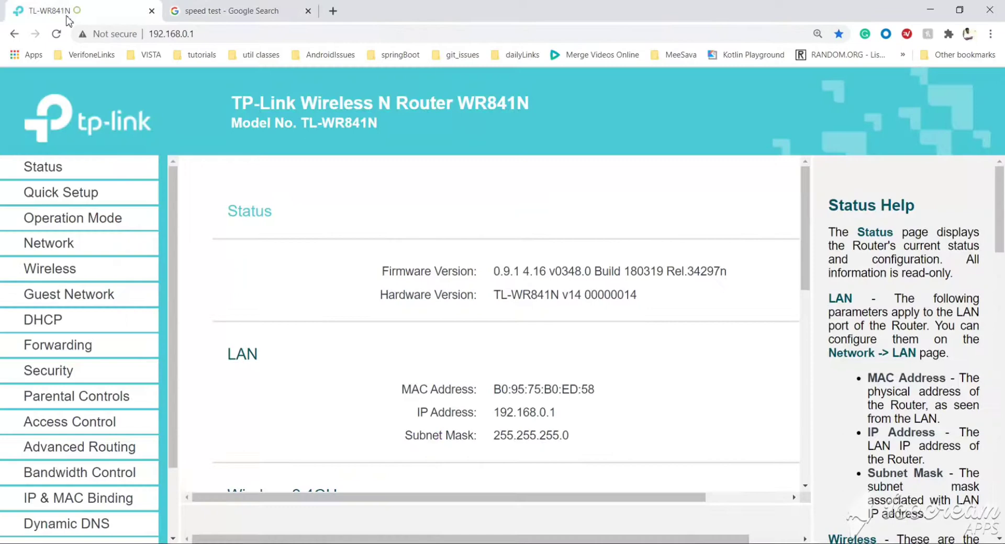
pyautogui.moveTo(409, 321)
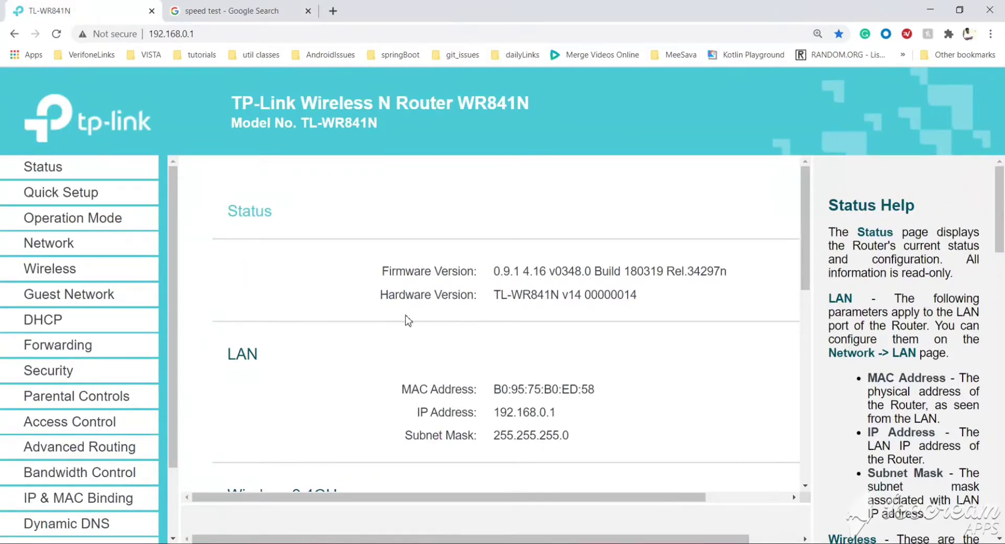
pyautogui.moveTo(400, 311)
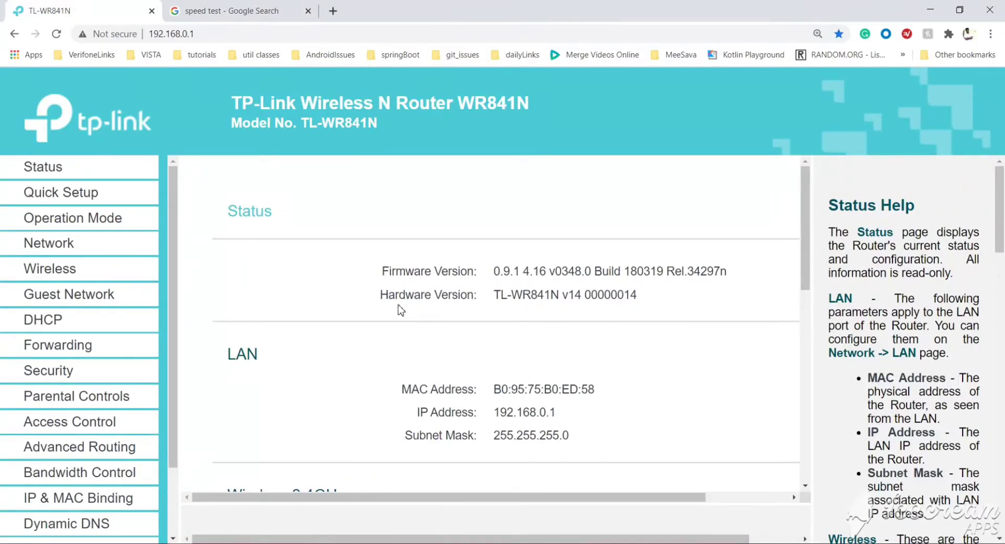
pyautogui.moveTo(399, 324)
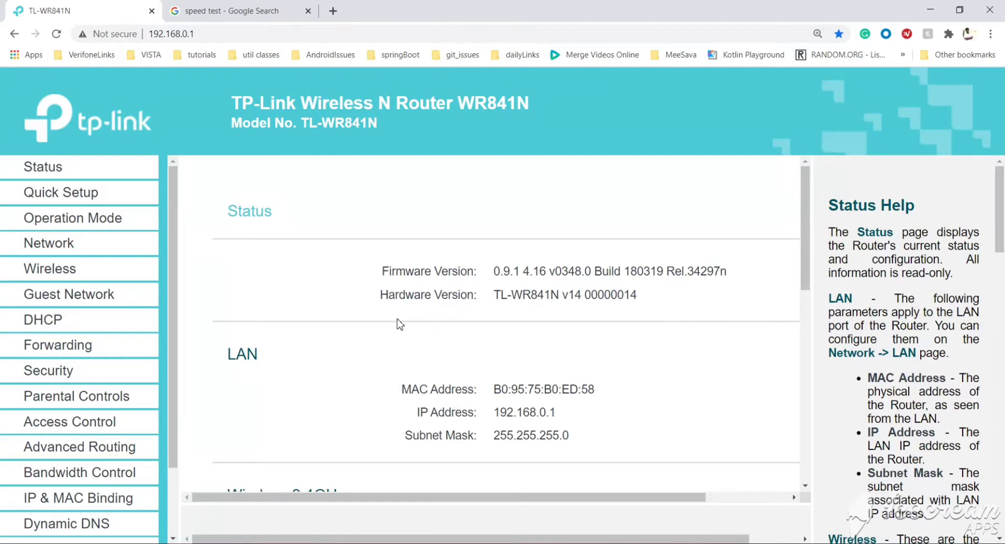
pyautogui.moveTo(397, 324)
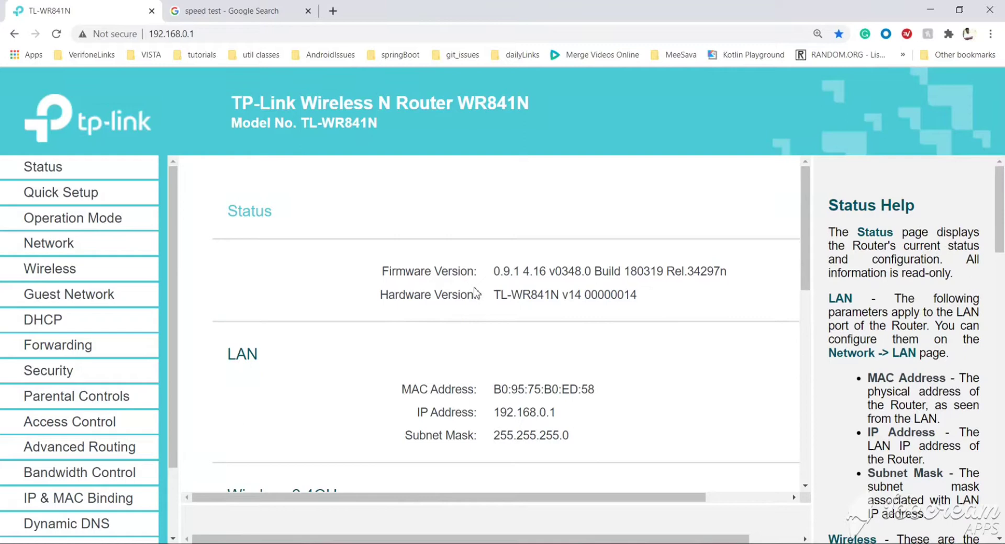
pyautogui.moveTo(314, 322)
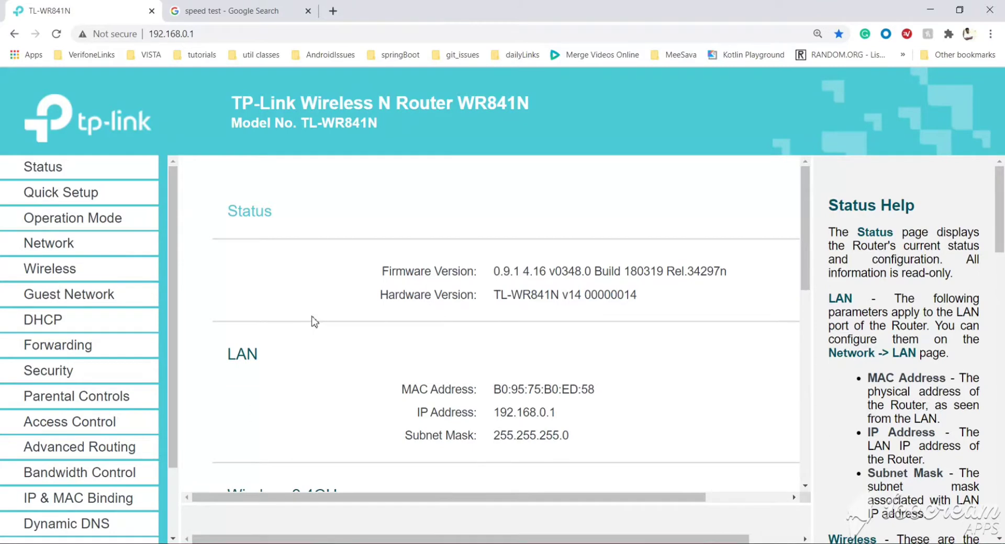
pyautogui.moveTo(72, 218)
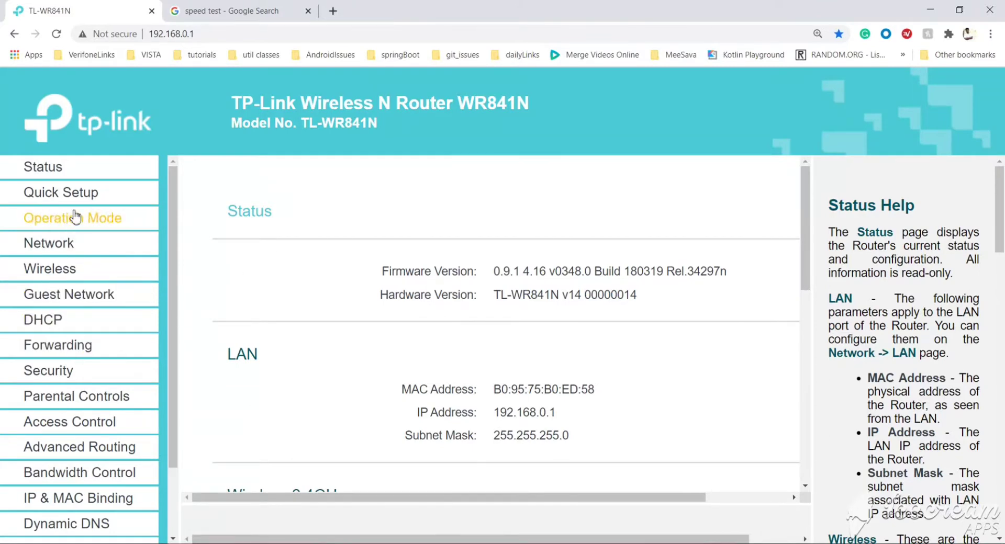
# Open DHCP Settings showing the 192.168.0.100–192.168.0.199 address pool
pyautogui.click(42, 319)
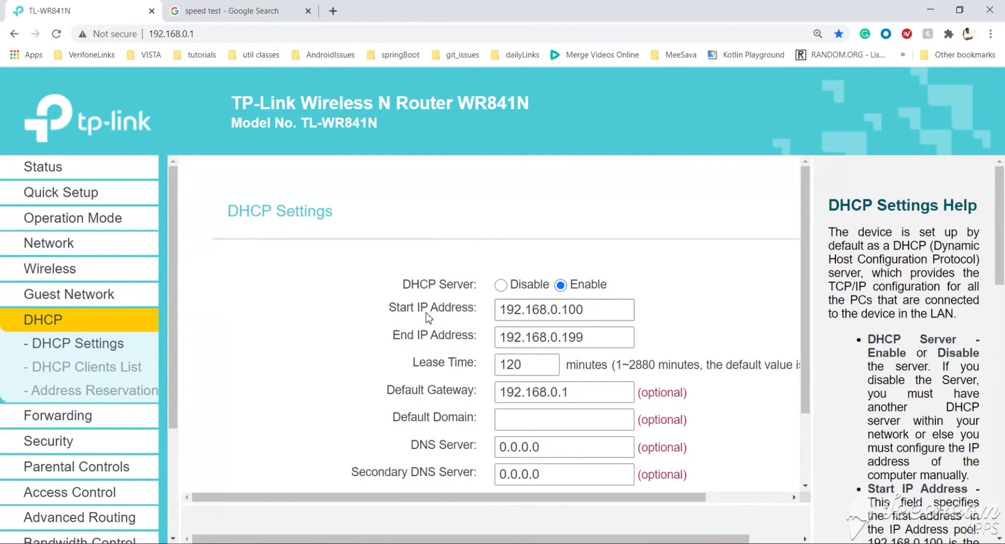
pyautogui.moveTo(421, 347)
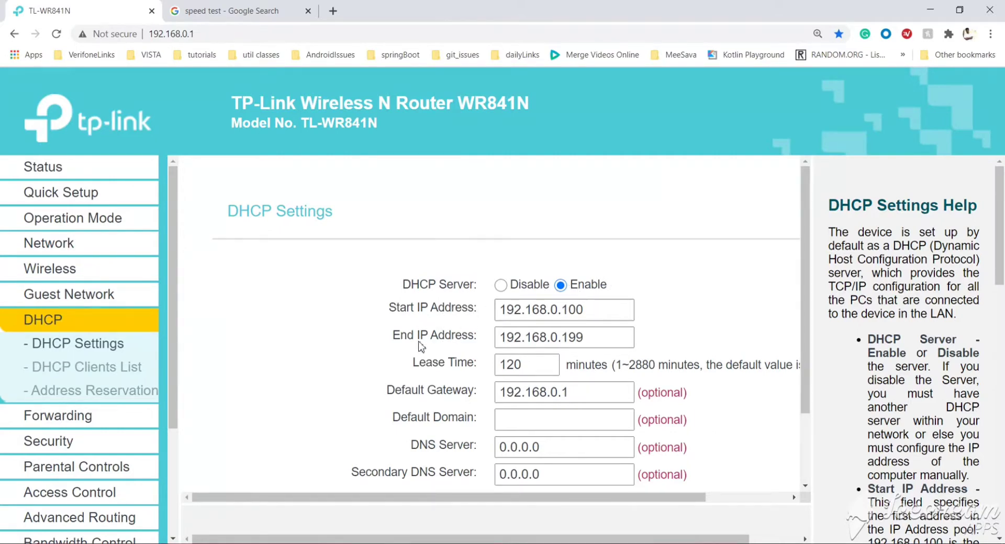
pyautogui.click(564, 310)
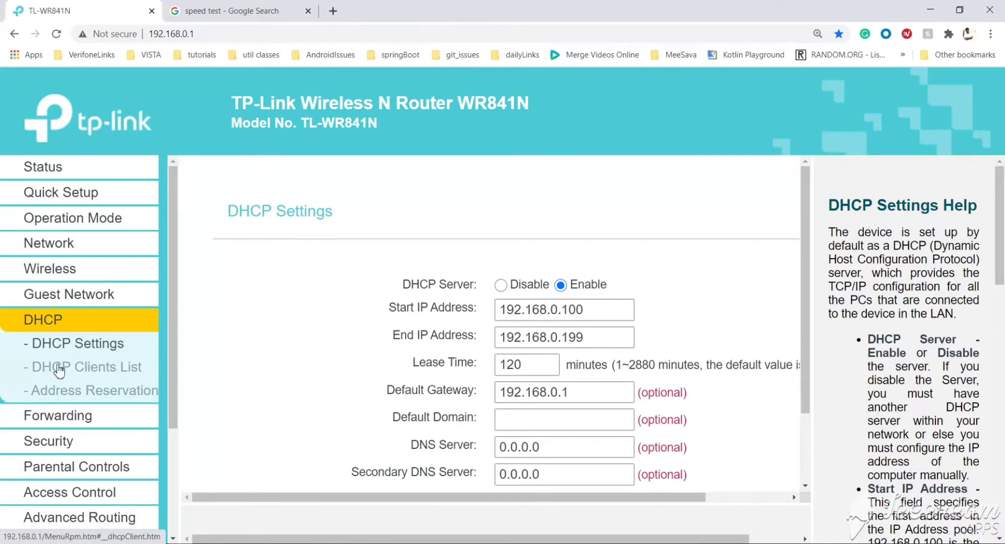
# Open the DHCP Clients List and copy DESKTOP-K92709D's MAC address for 192.168.0.106
pyautogui.click(87, 367)
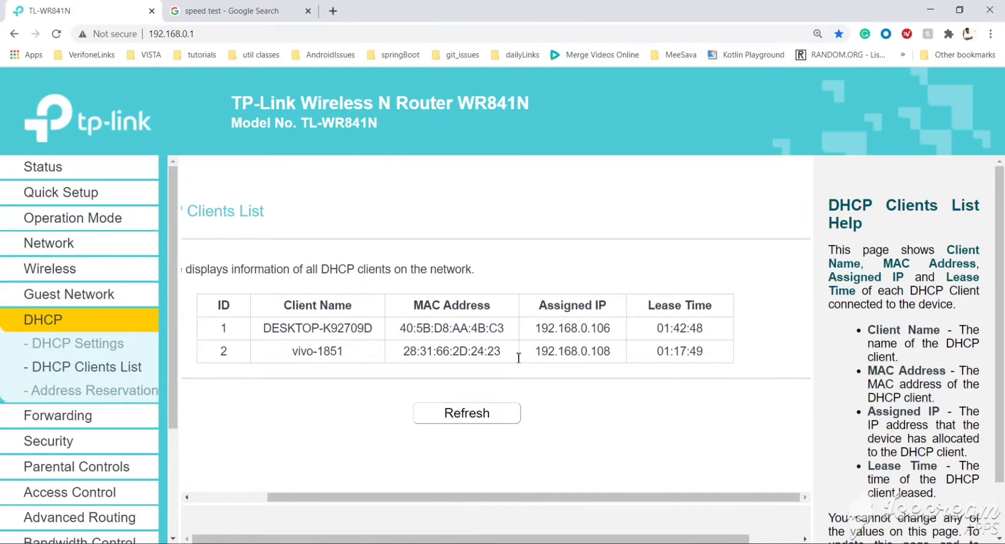
pyautogui.doubleClick(316, 329)
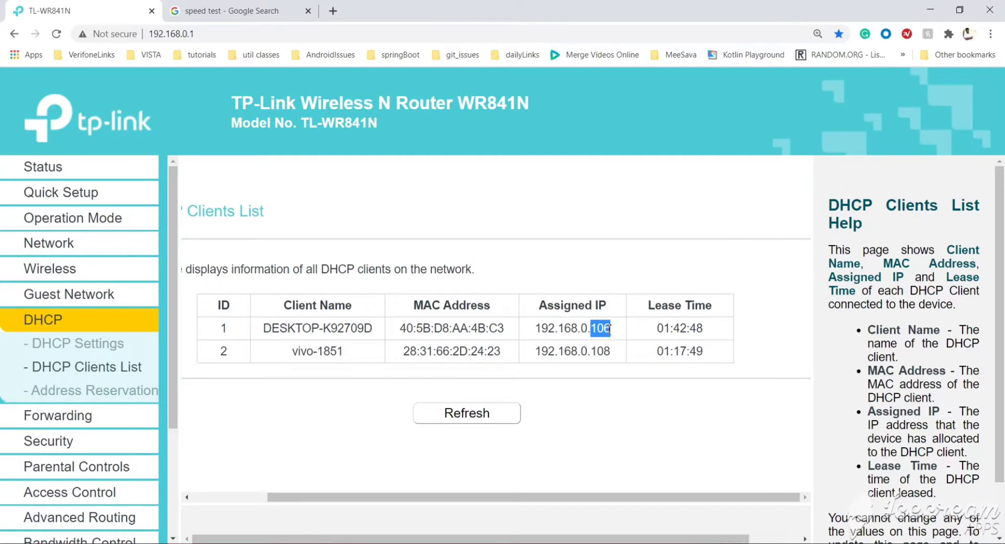
pyautogui.click(599, 328)
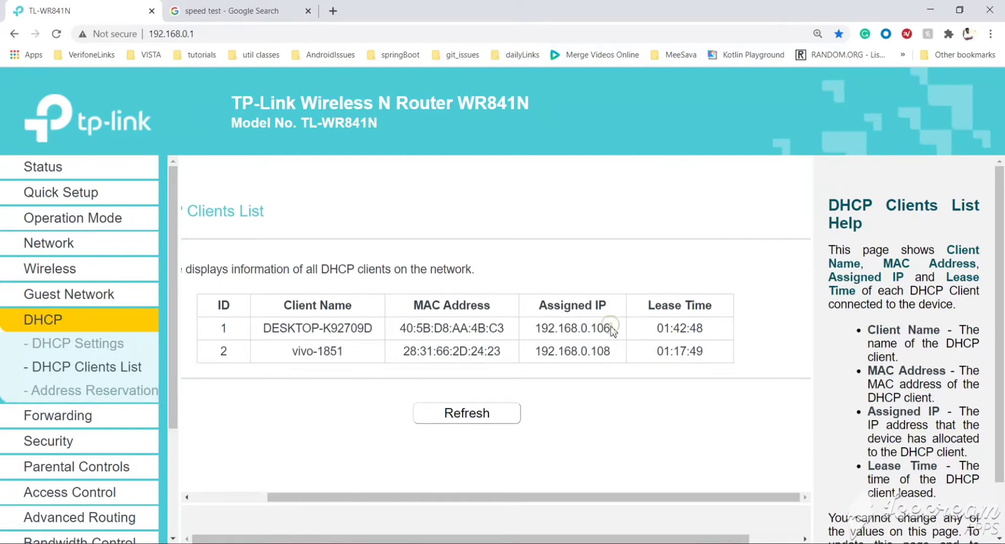
pyautogui.moveTo(654, 325)
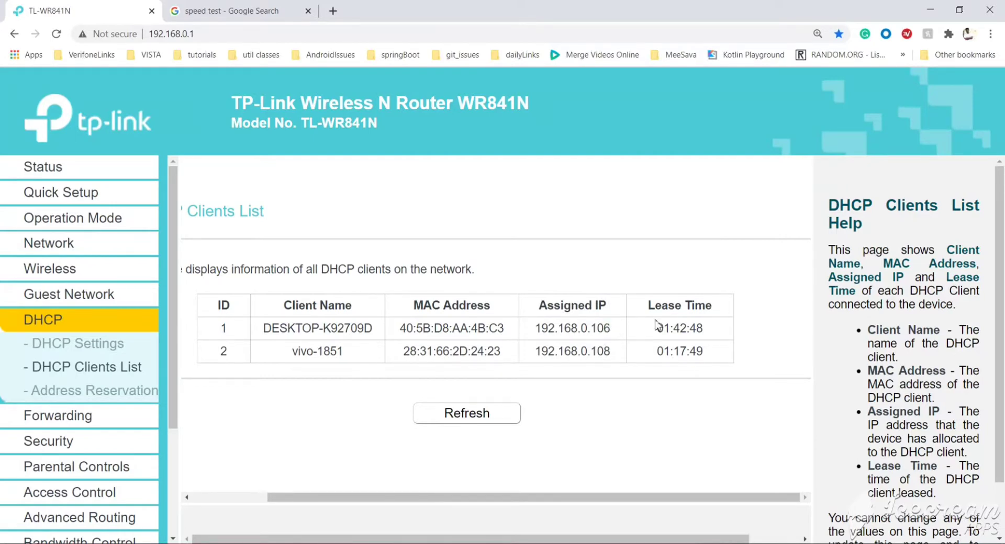
pyautogui.doubleClick(597, 328)
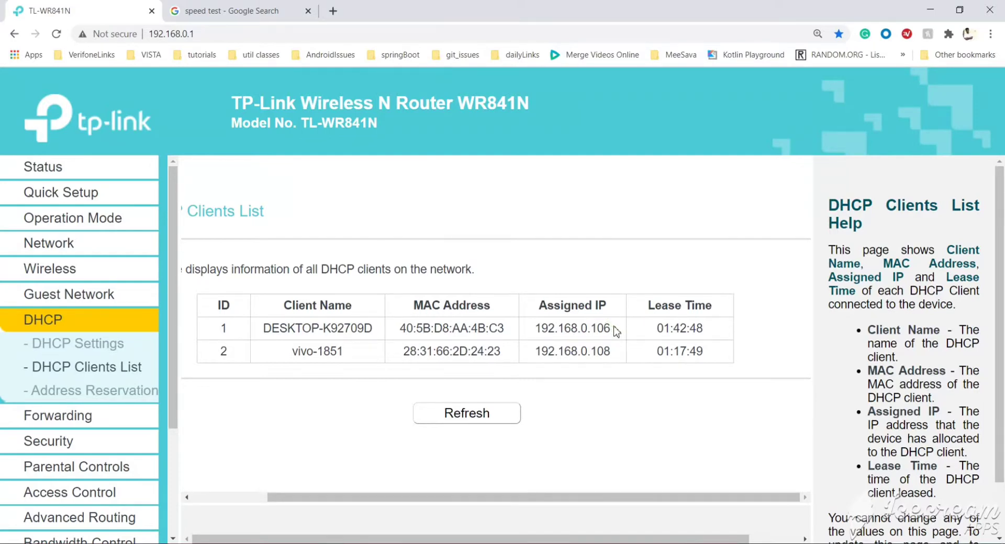
pyautogui.moveTo(112, 368)
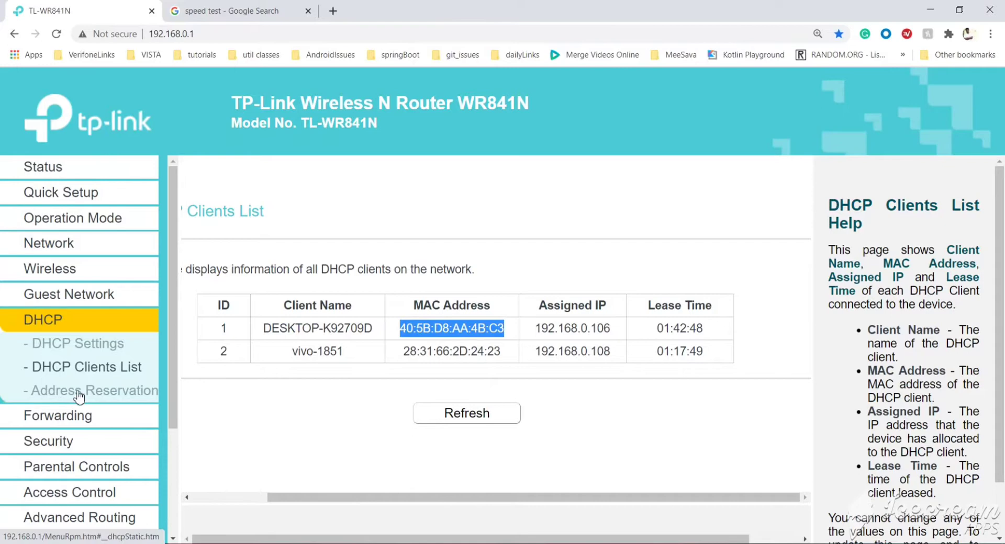
pyautogui.moveTo(79, 393)
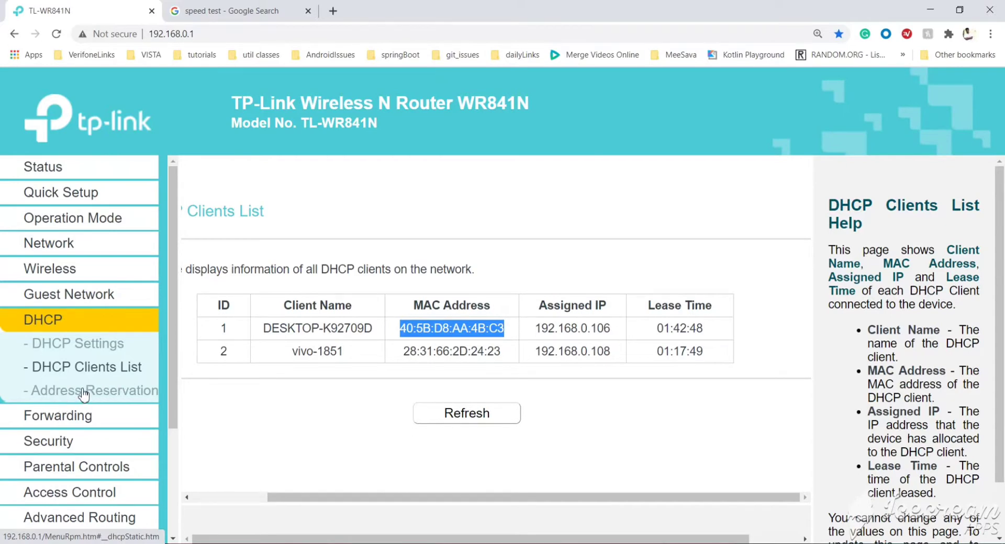
# Add and save an enabled reservation binding 40:5B:D8:AA:4B:C3 to 192.168.0.106
pyautogui.click(94, 390)
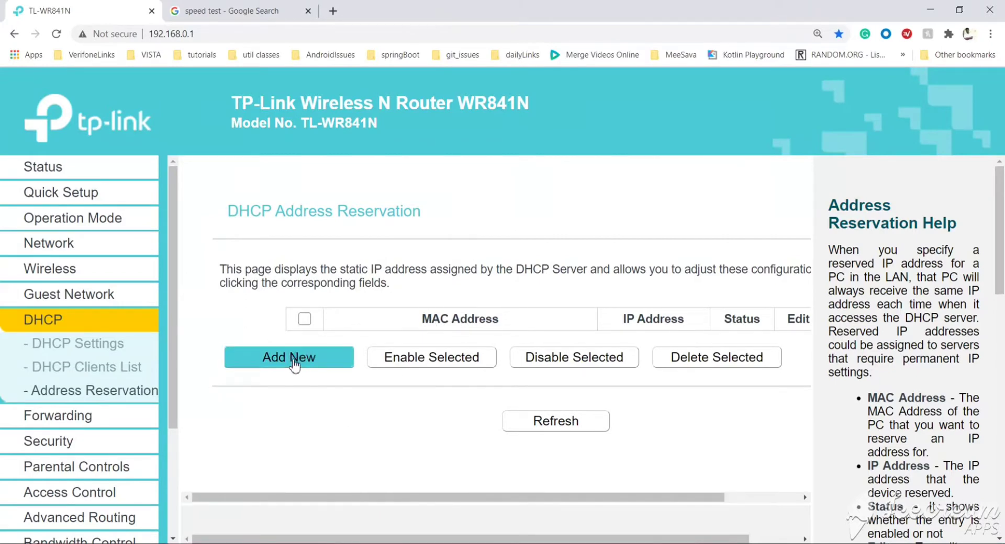
pyautogui.click(288, 357)
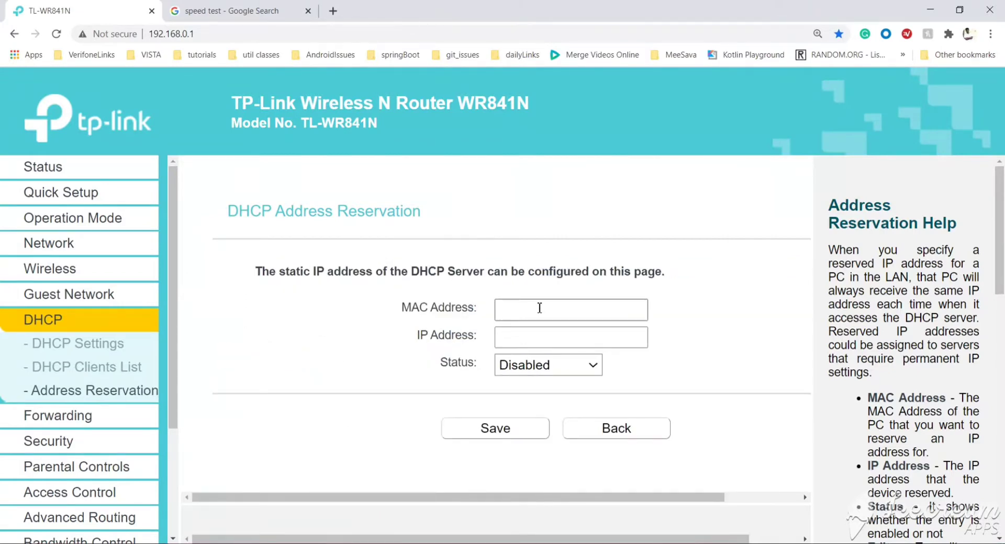
pyautogui.write('40:5B:D8:AA:4B:C3')
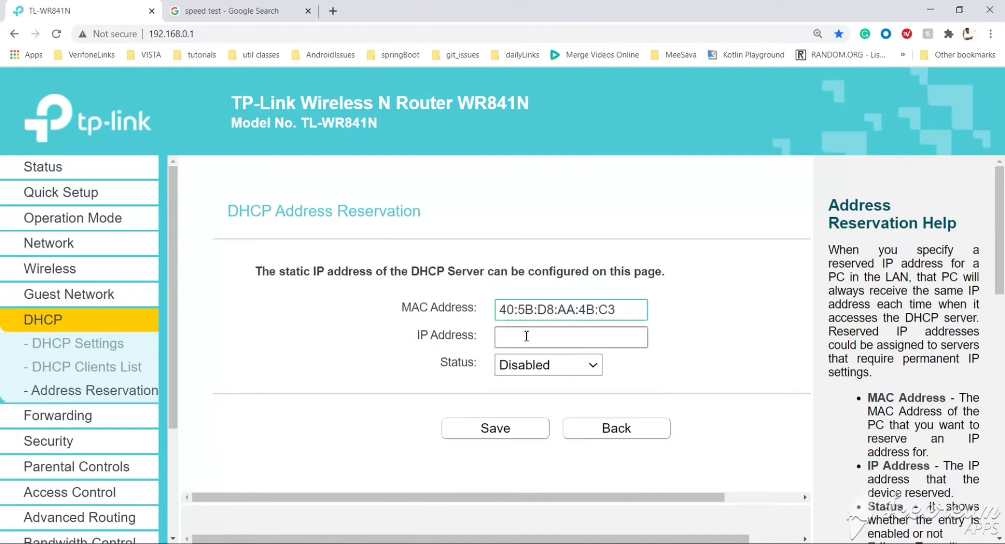
pyautogui.click(570, 338)
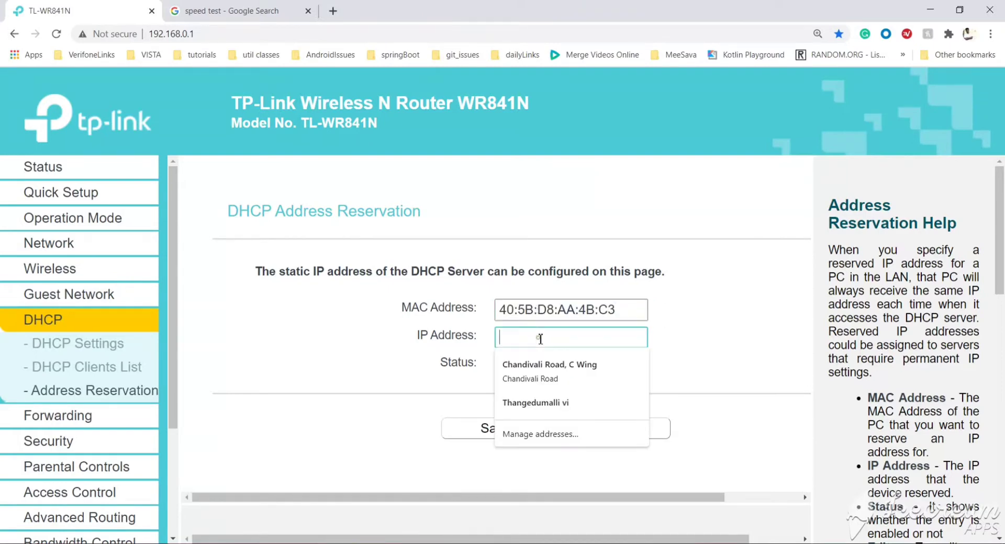
pyautogui.write('192')
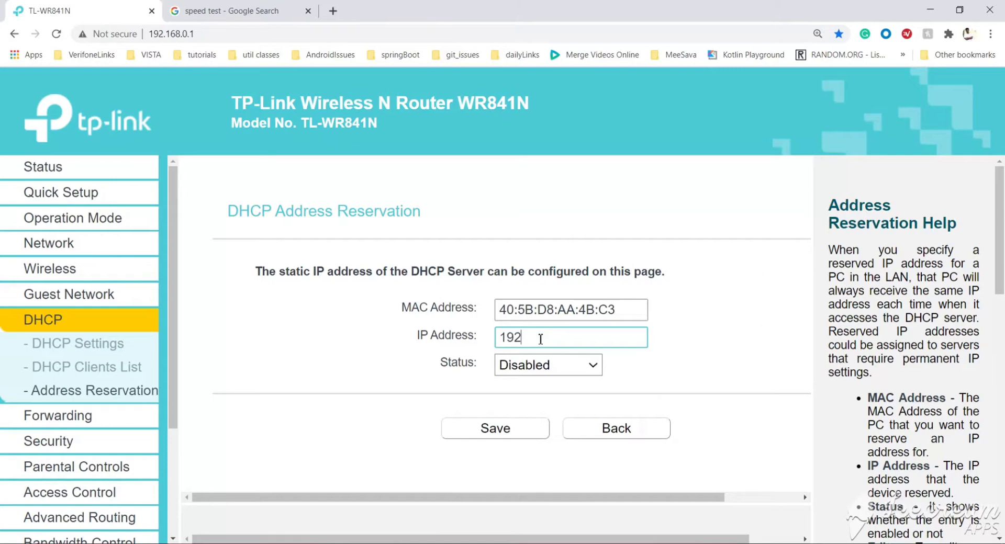
pyautogui.write('.168.0.')
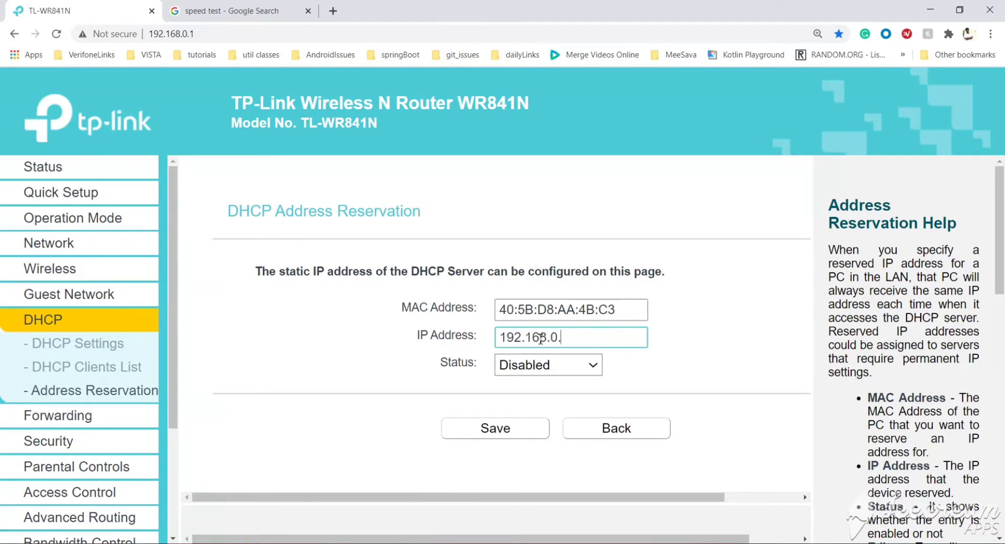
pyautogui.write('106')
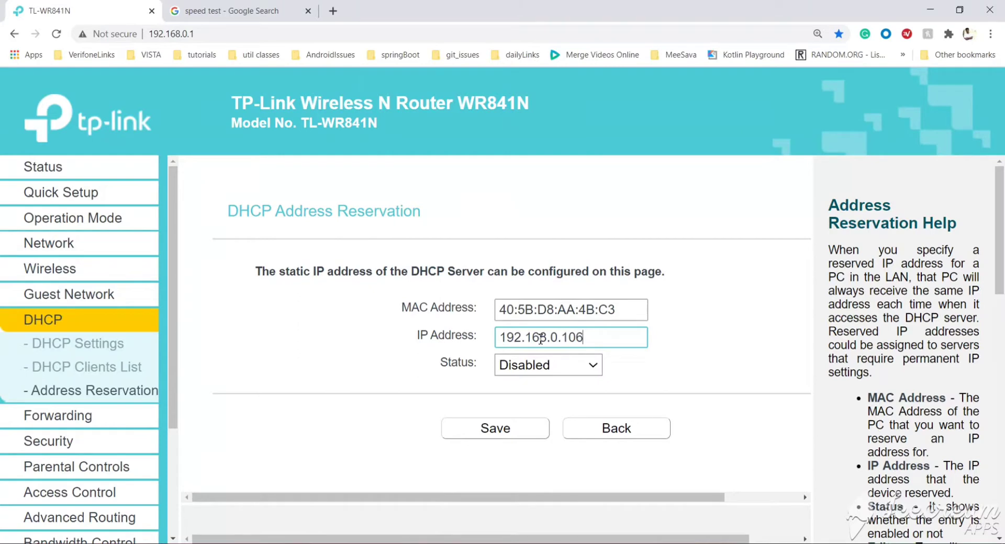
pyautogui.click(546, 365)
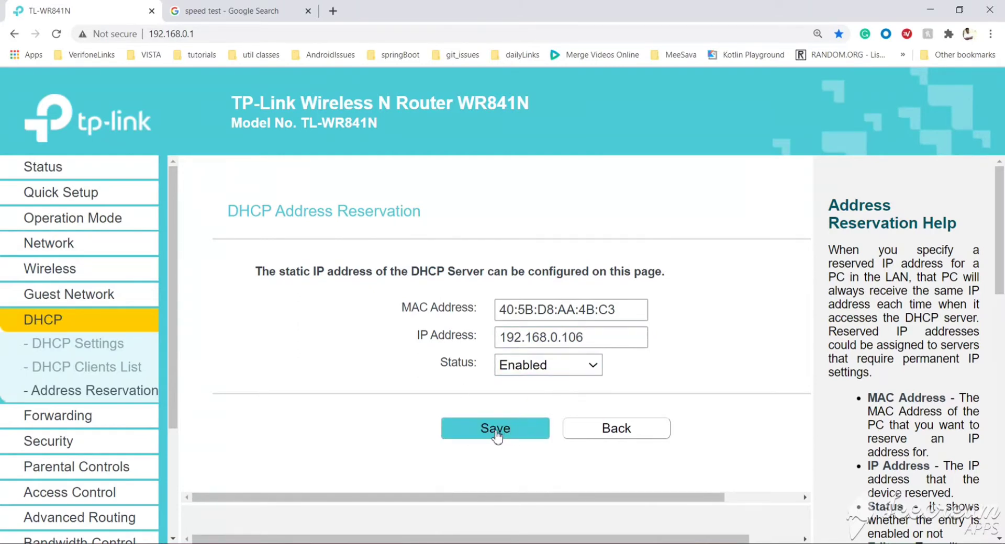
pyautogui.click(495, 428)
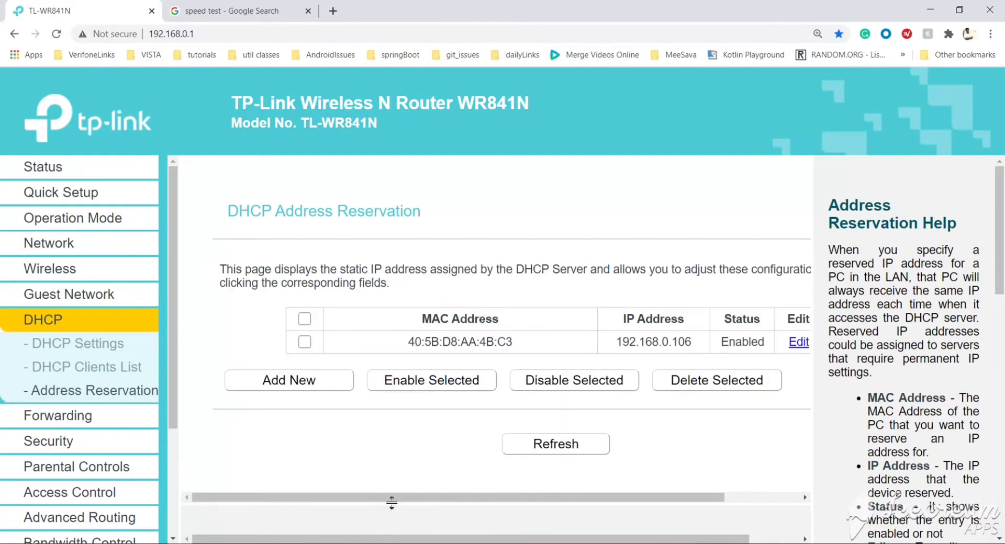
pyautogui.hscroll(3)
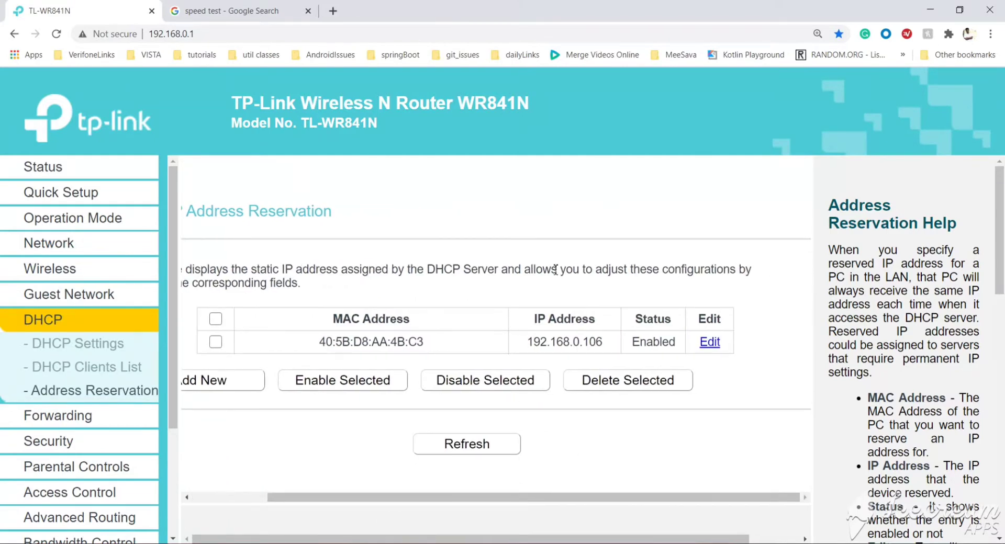
pyautogui.moveTo(430, 356)
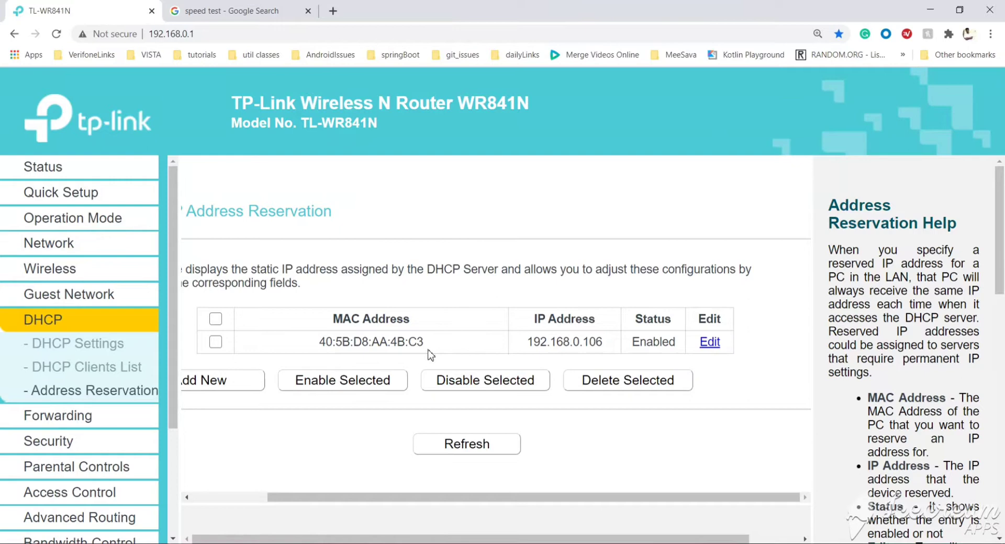
pyautogui.doubleClick(537, 342)
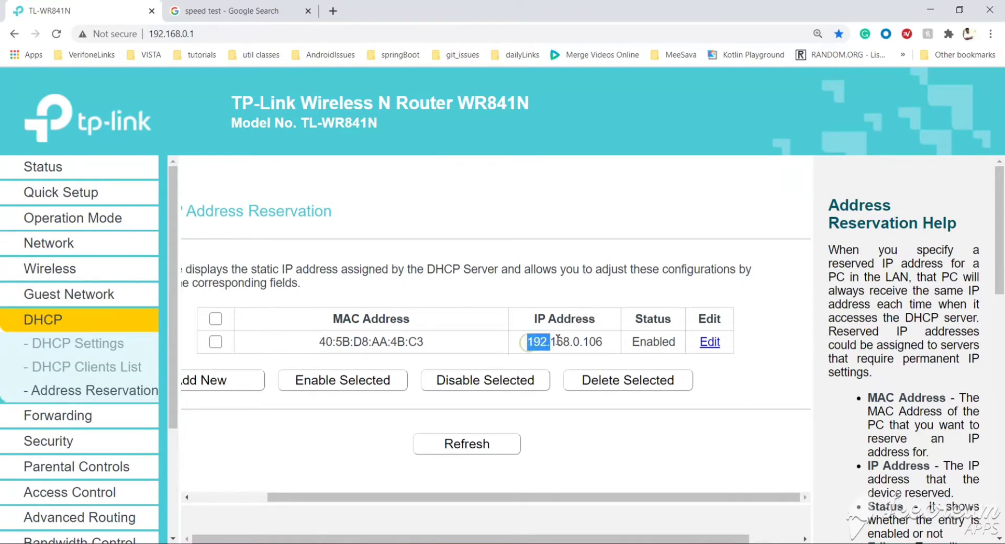
pyautogui.tripleClick(564, 342)
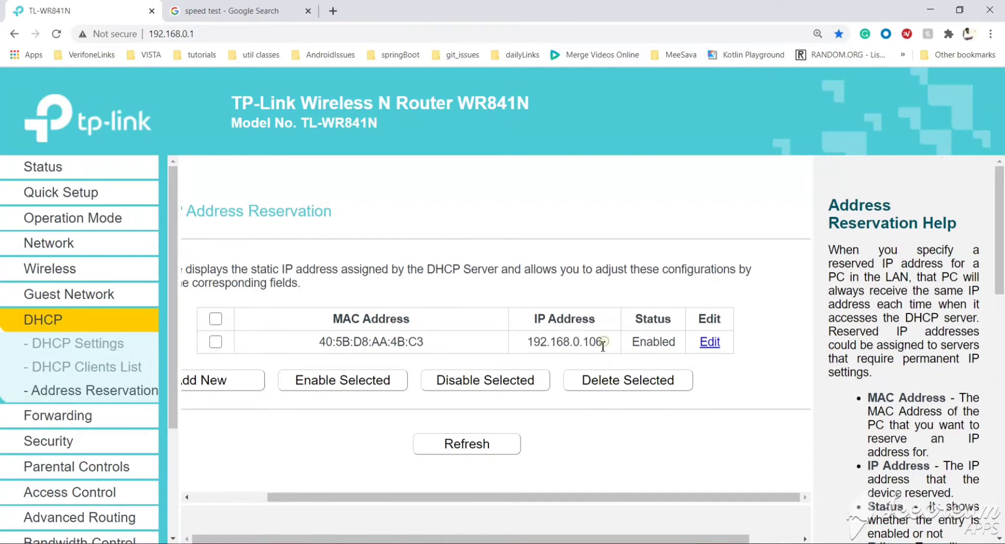
pyautogui.doubleClick(564, 342)
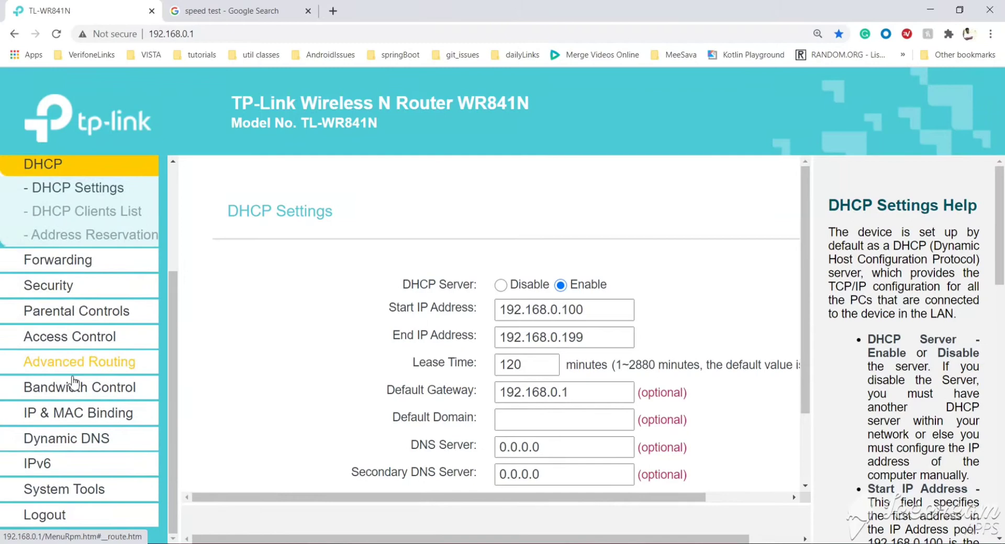
pyautogui.moveTo(79, 388)
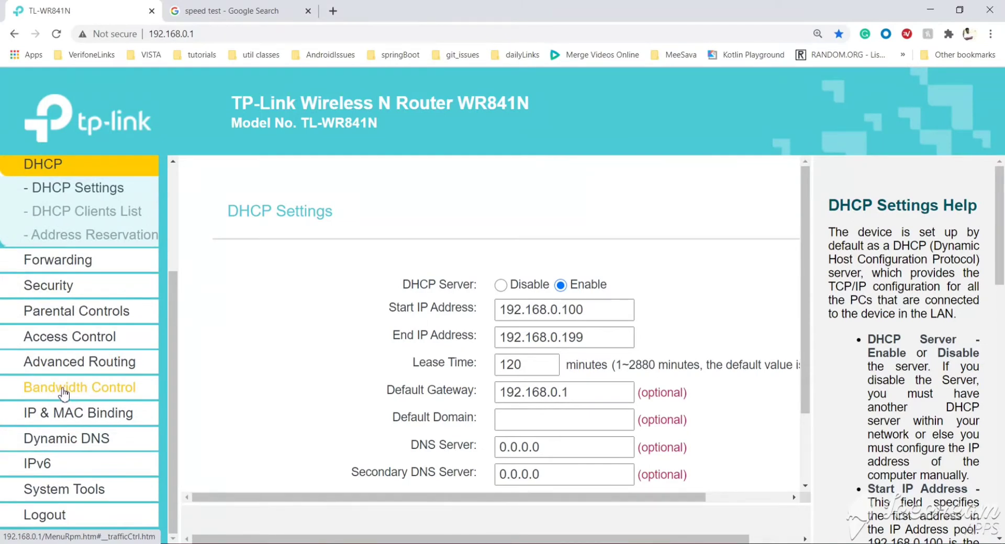
# Enable Bandwidth Control (100000 Kbps egress/ingress) and scroll to the rules table
pyautogui.click(79, 388)
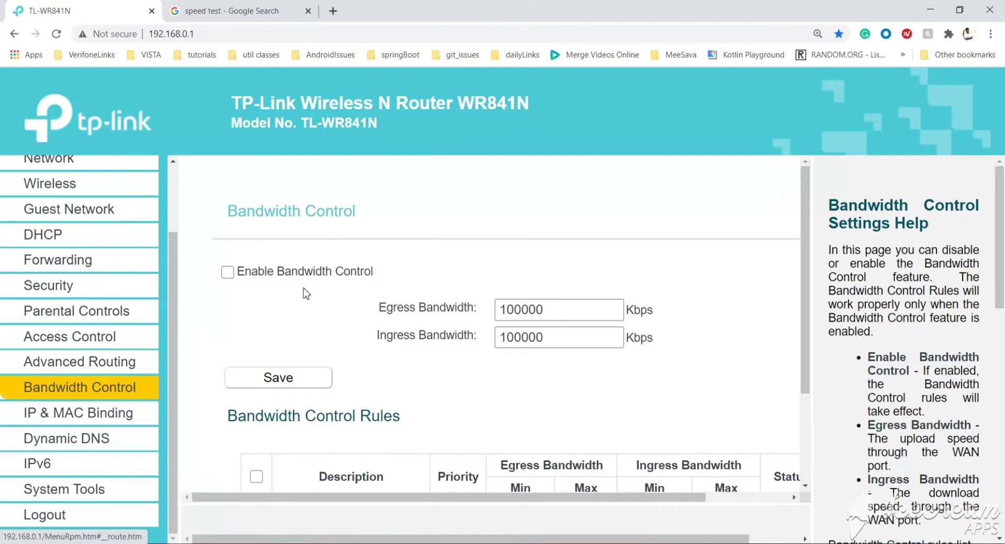
pyautogui.scroll(-3)
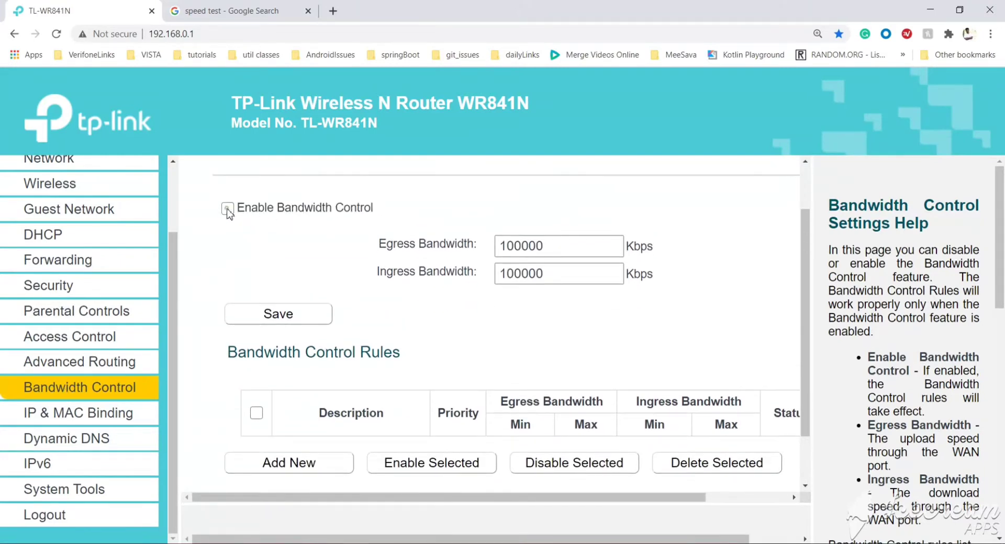
pyautogui.click(227, 209)
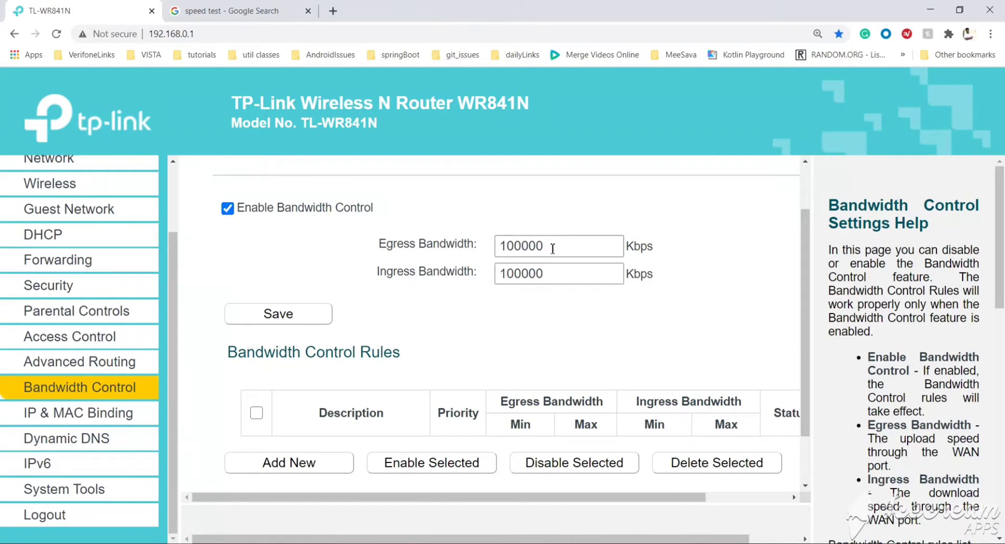
pyautogui.moveTo(499, 252)
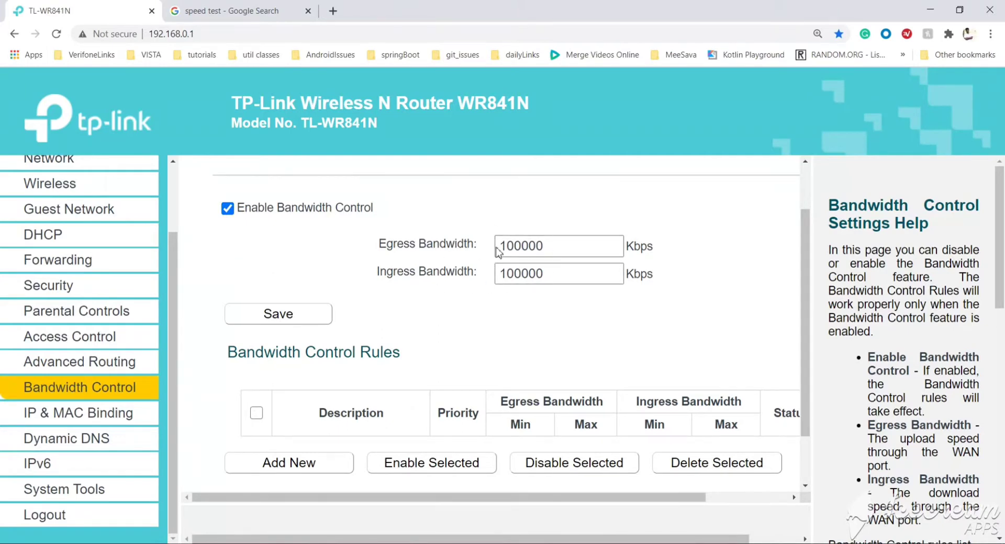
pyautogui.click(557, 273)
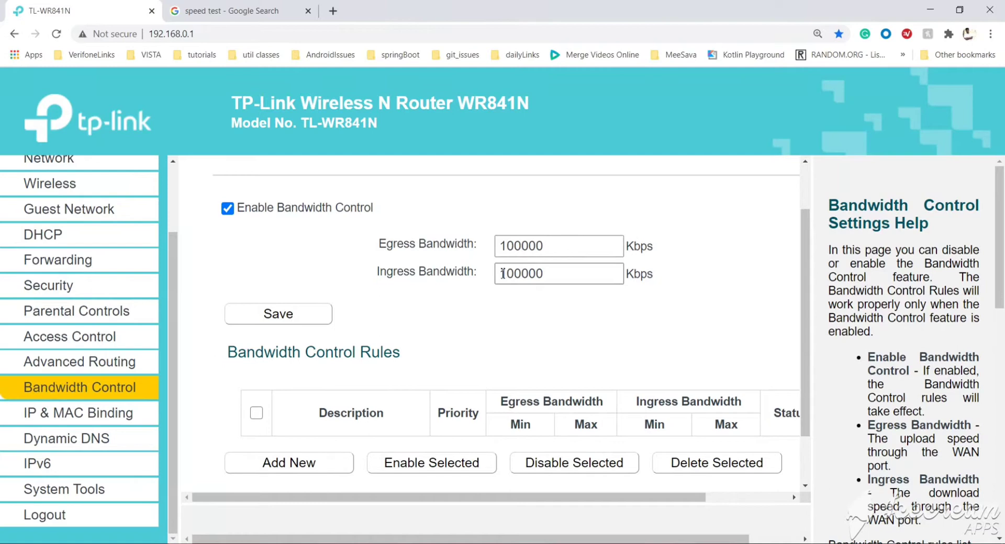
pyautogui.scroll(-3)
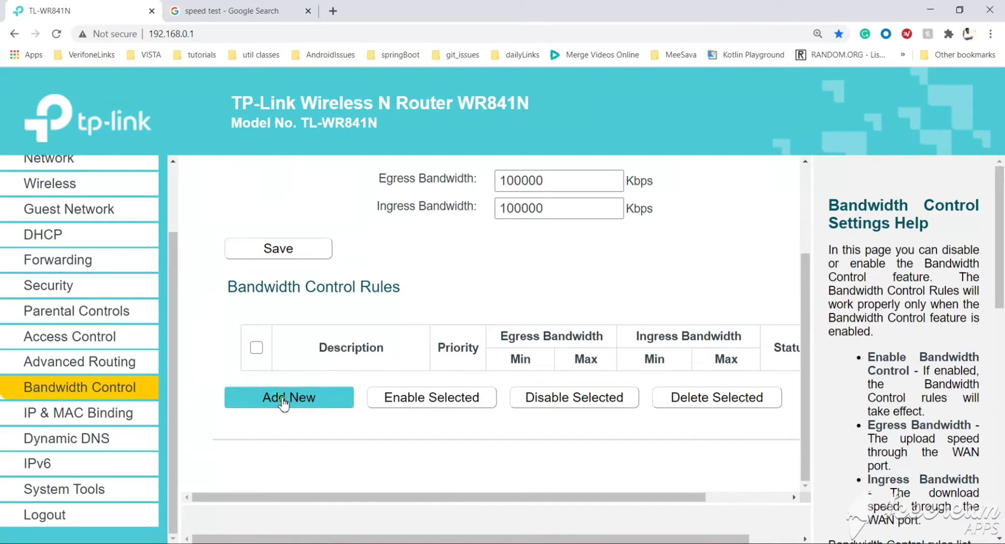
# Start a new bandwidth control rule with IP range 192.168.0.106
pyautogui.click(288, 397)
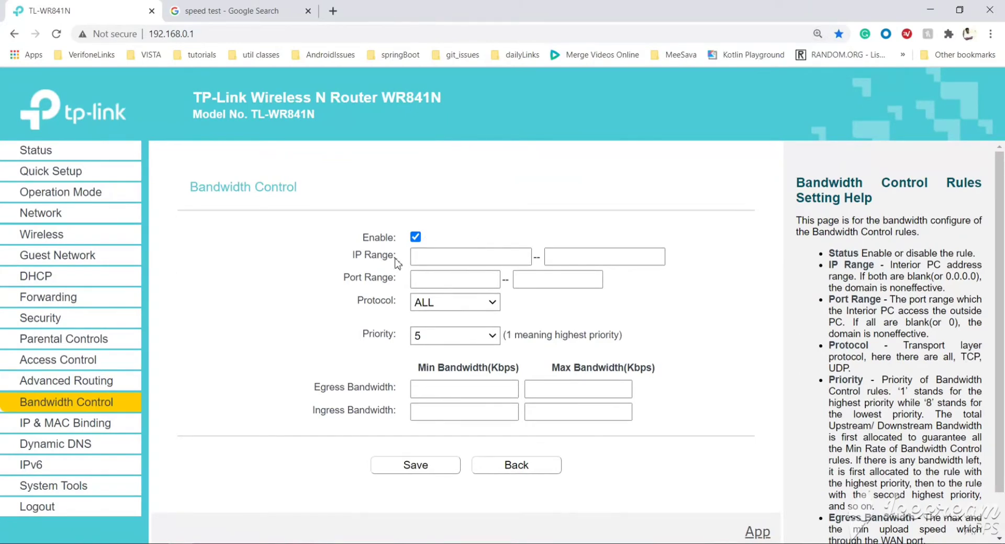
pyautogui.click(470, 257)
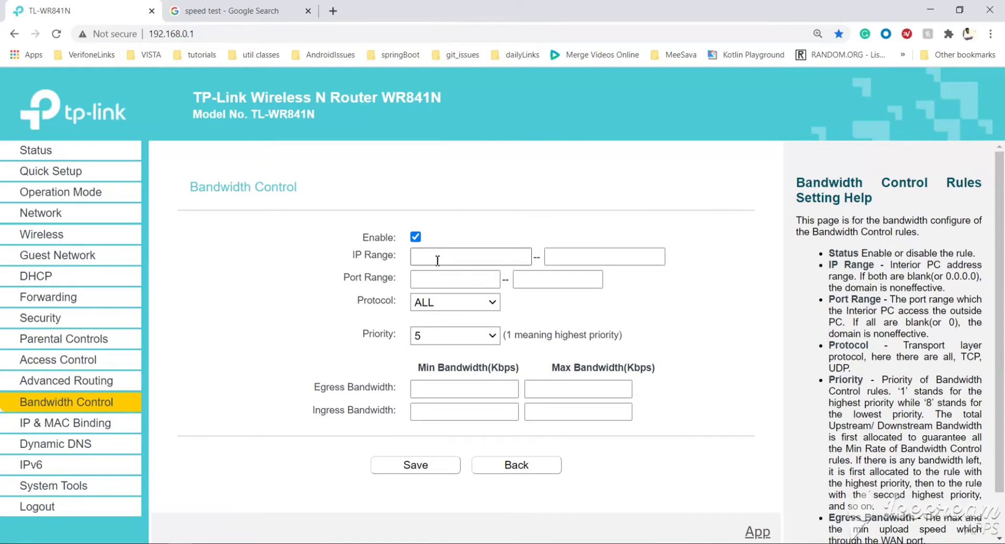
pyautogui.click(604, 257)
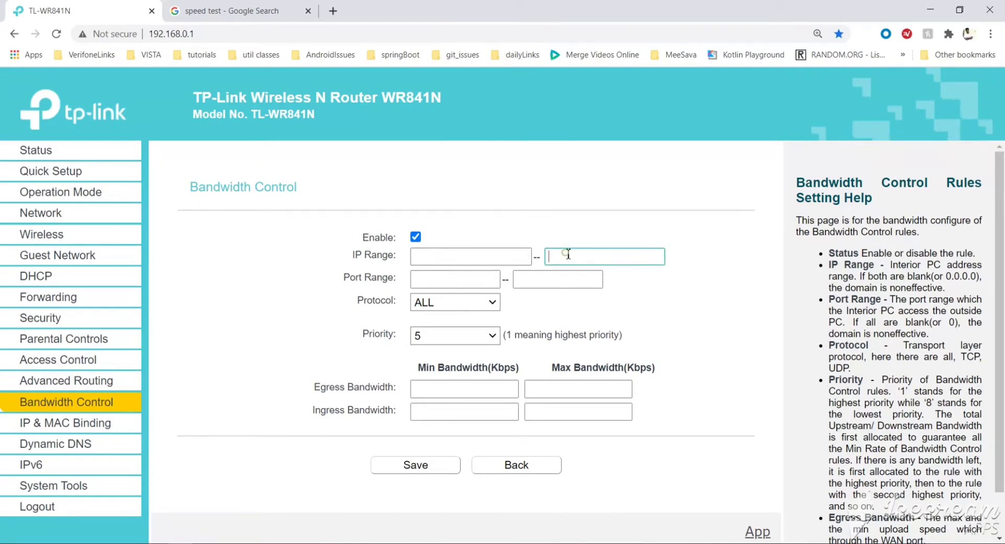
pyautogui.click(470, 257)
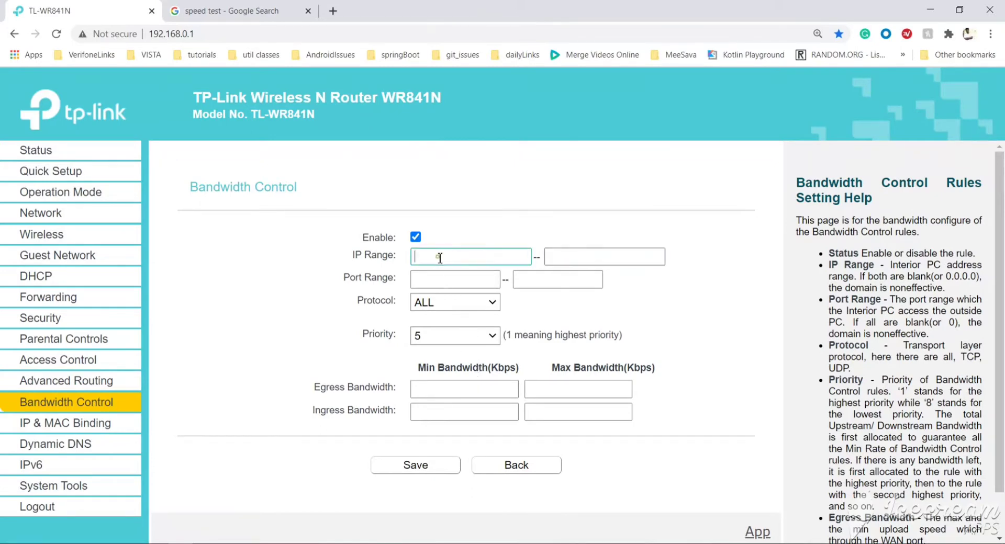
pyautogui.write('192.')
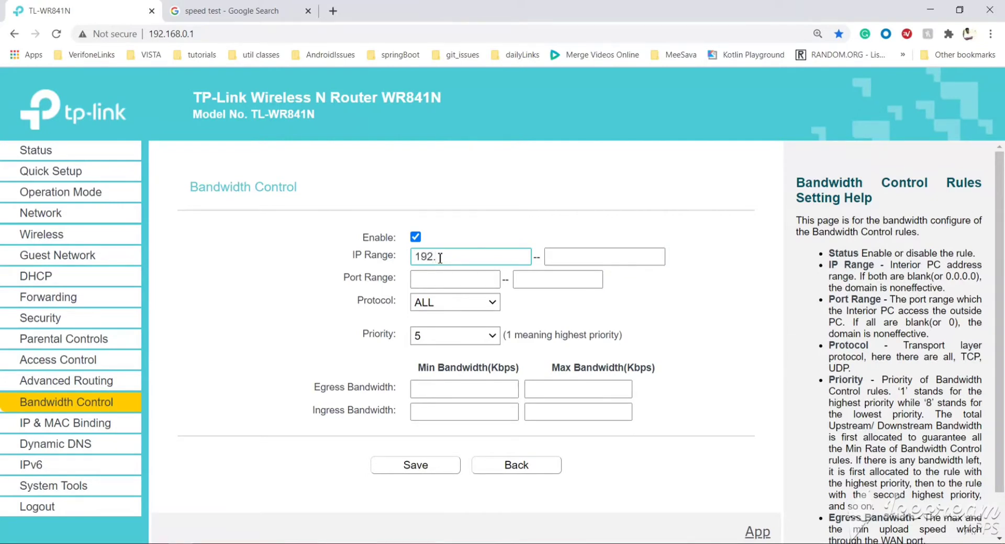
pyautogui.write('168.0.')
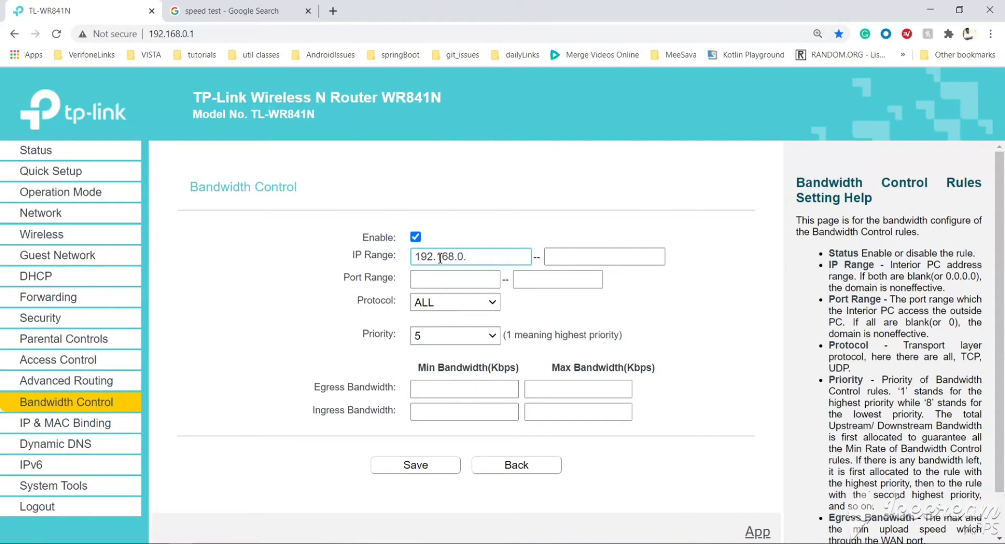
pyautogui.write('106')
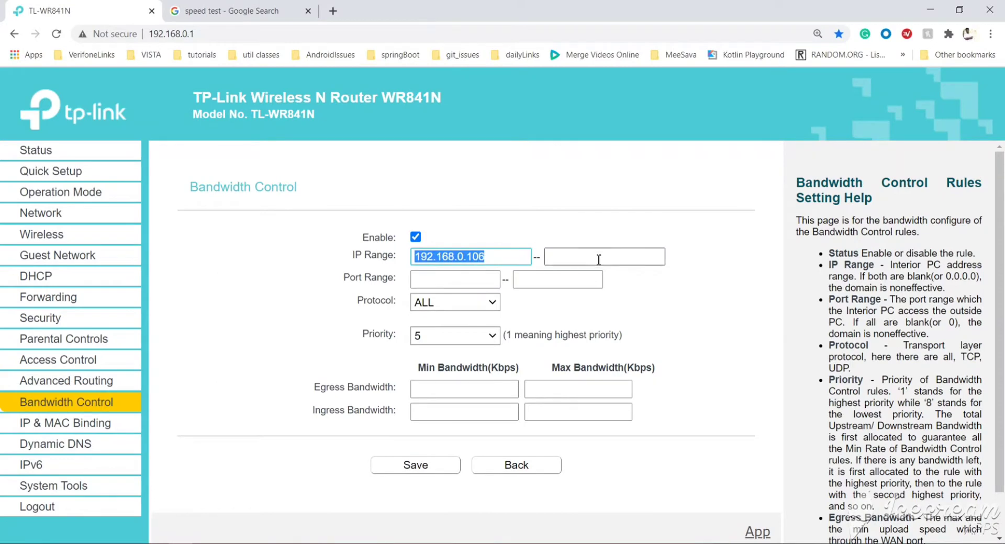
pyautogui.write('192.168.0.106')
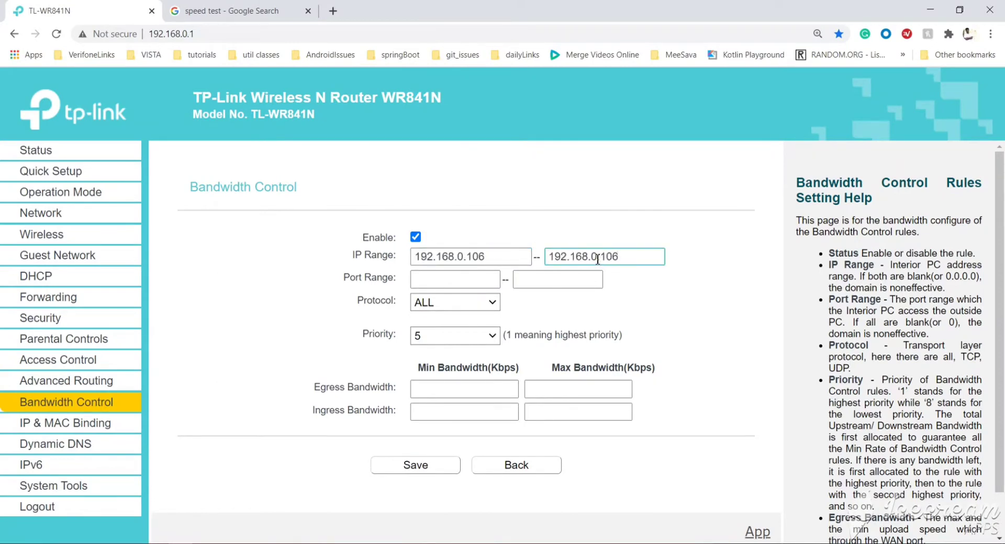
pyautogui.moveTo(507, 302)
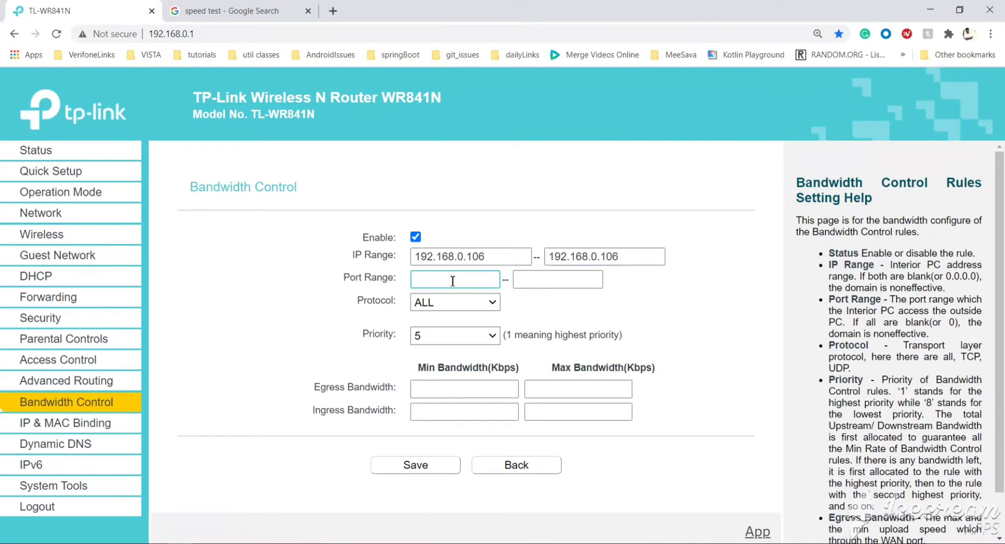
# Set ports 1–16000 and egress/ingress min and max 1000 Kbps, then save the rule
pyautogui.write('1')
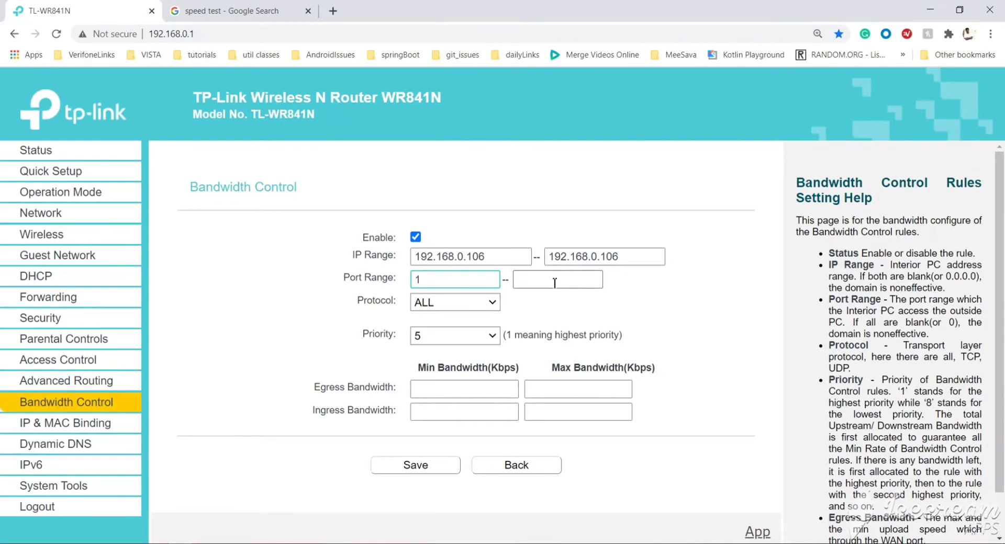
pyautogui.click(556, 279)
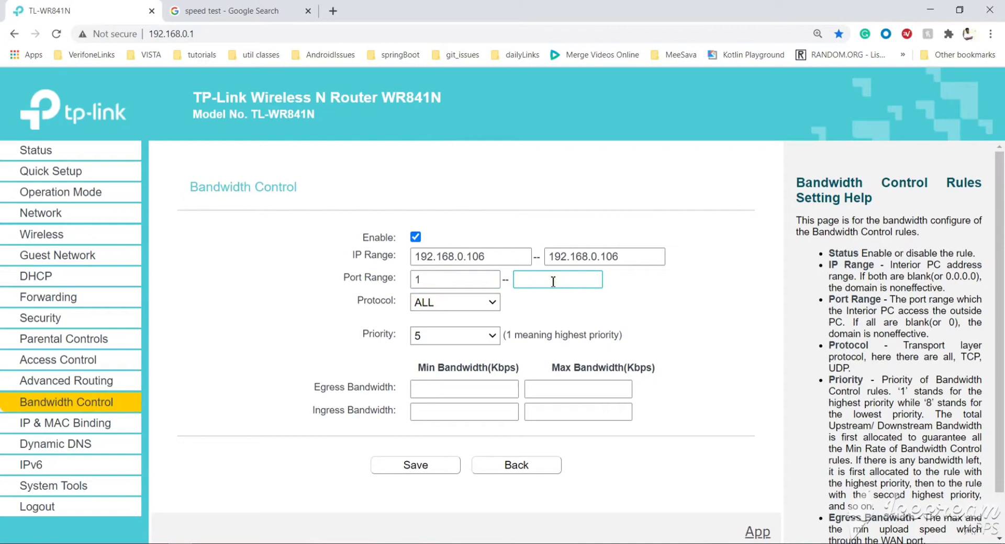
pyautogui.write('16000')
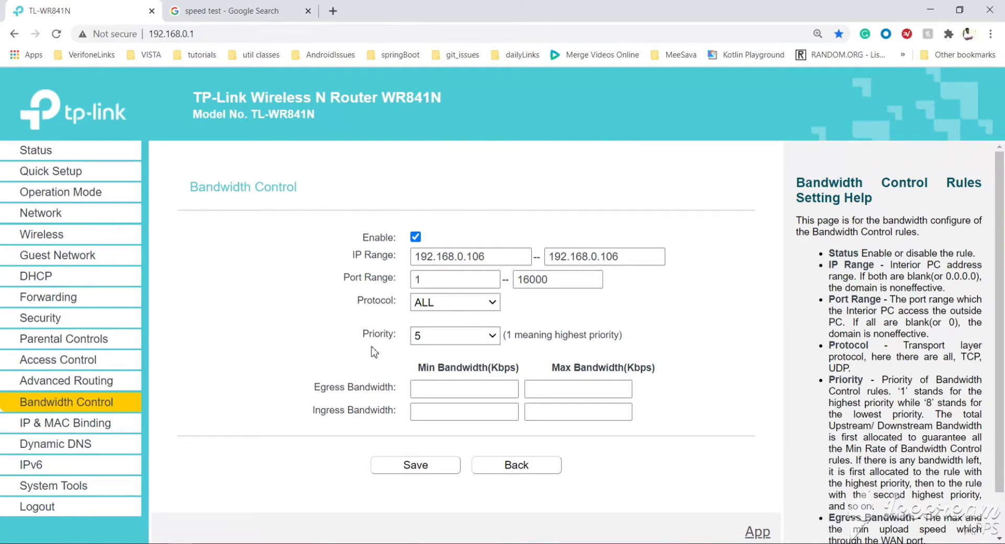
pyautogui.click(463, 389)
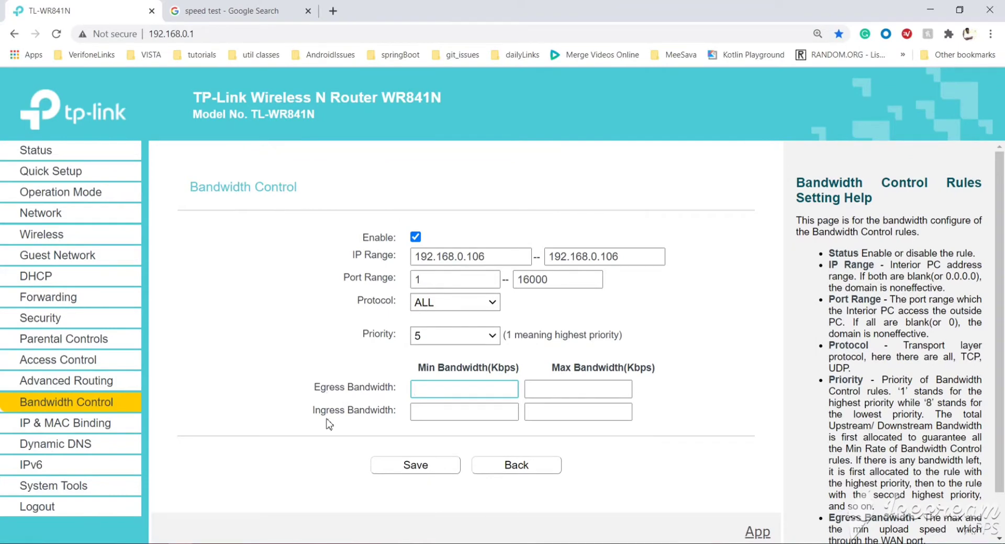
pyautogui.click(463, 389)
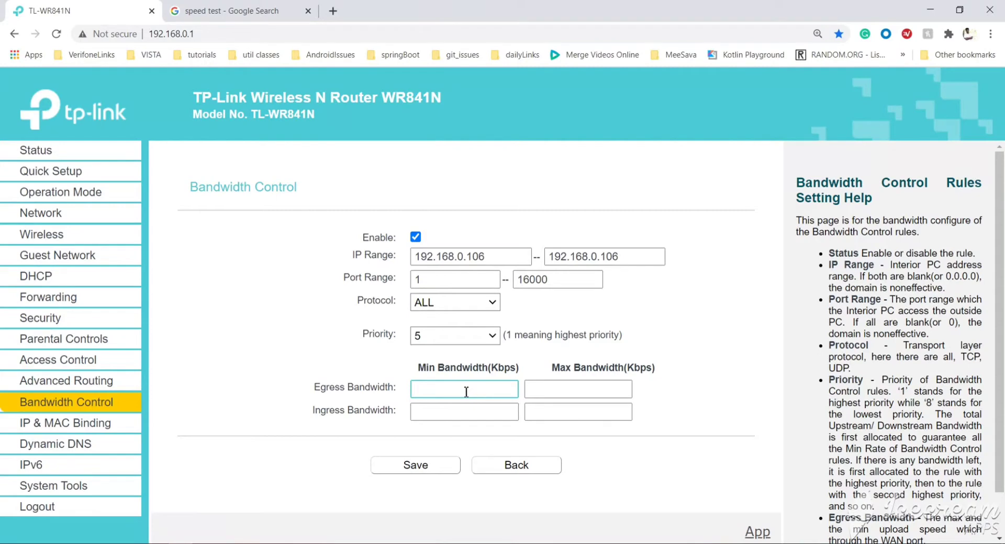
pyautogui.write('1000')
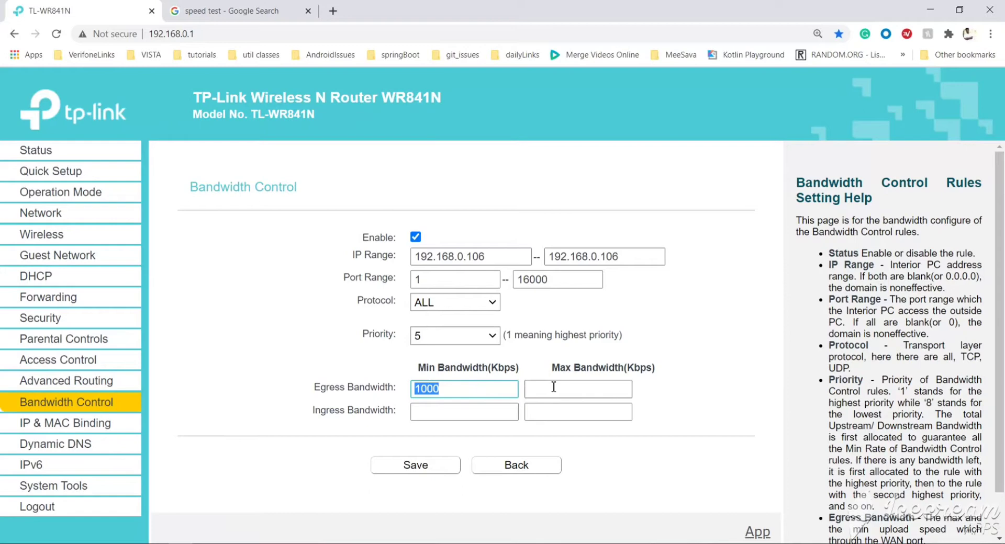
pyautogui.write('1000')
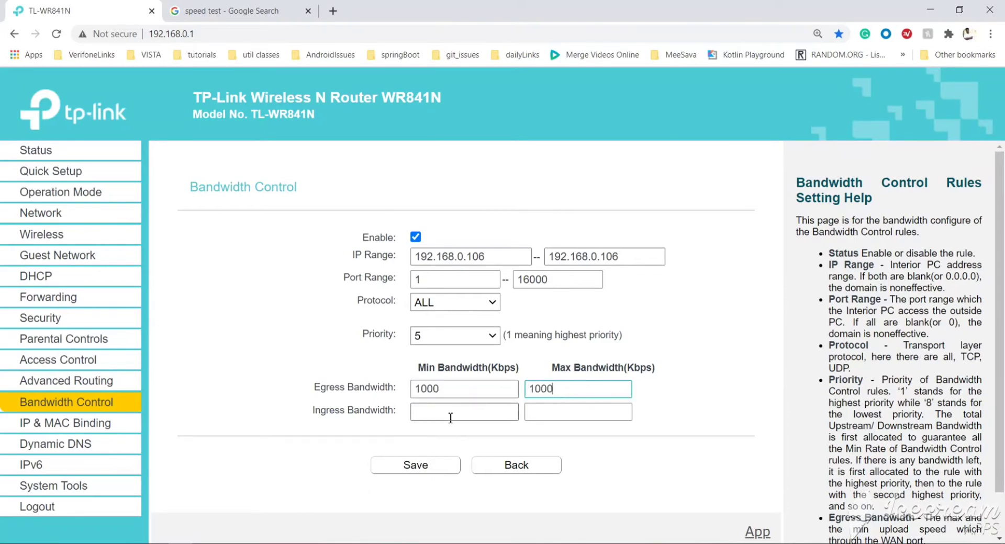
pyautogui.write('1000')
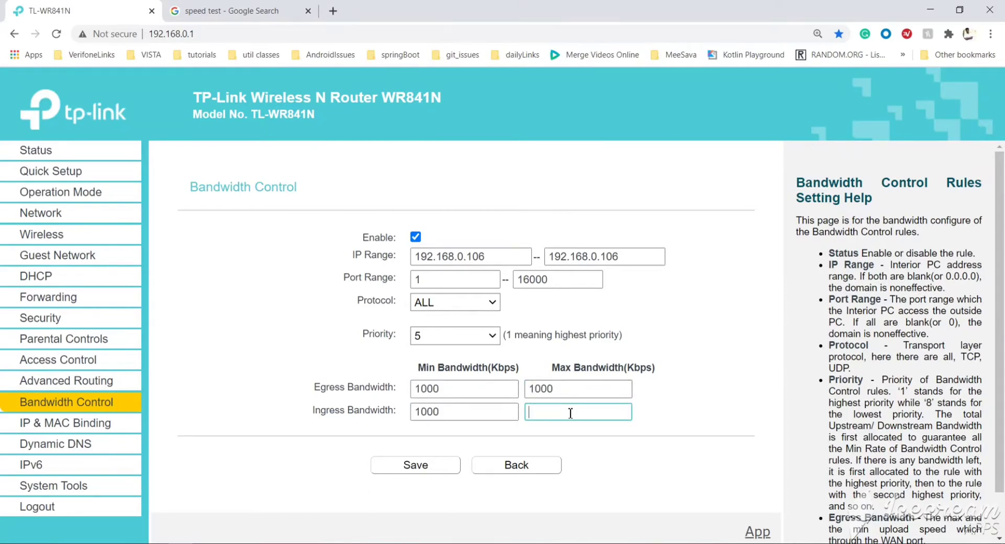
pyautogui.write('1000')
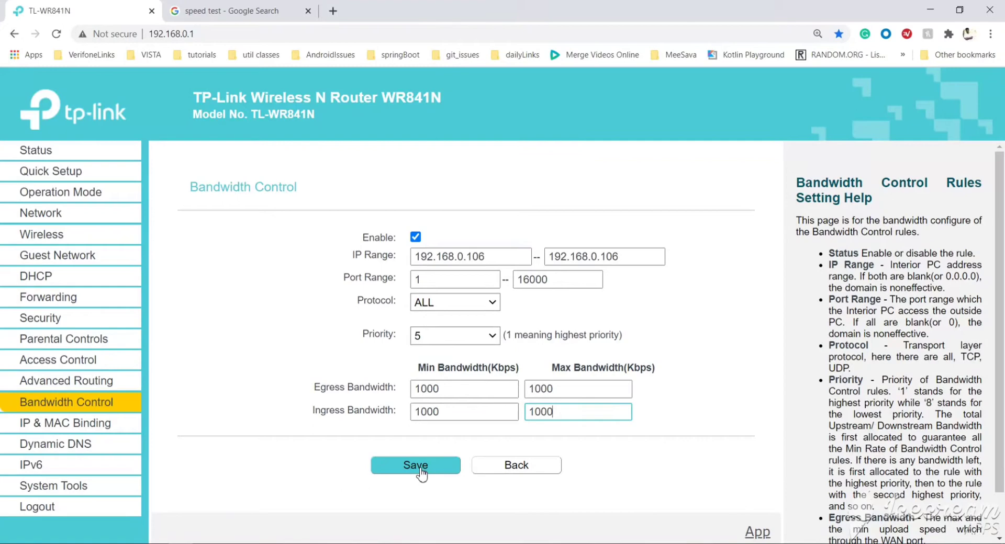
pyautogui.click(415, 465)
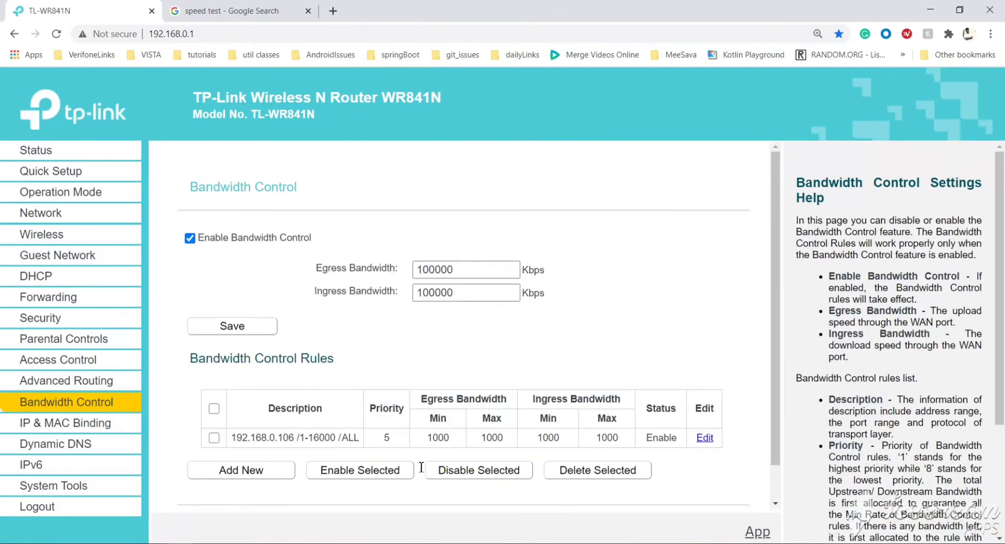
pyautogui.moveTo(691, 442)
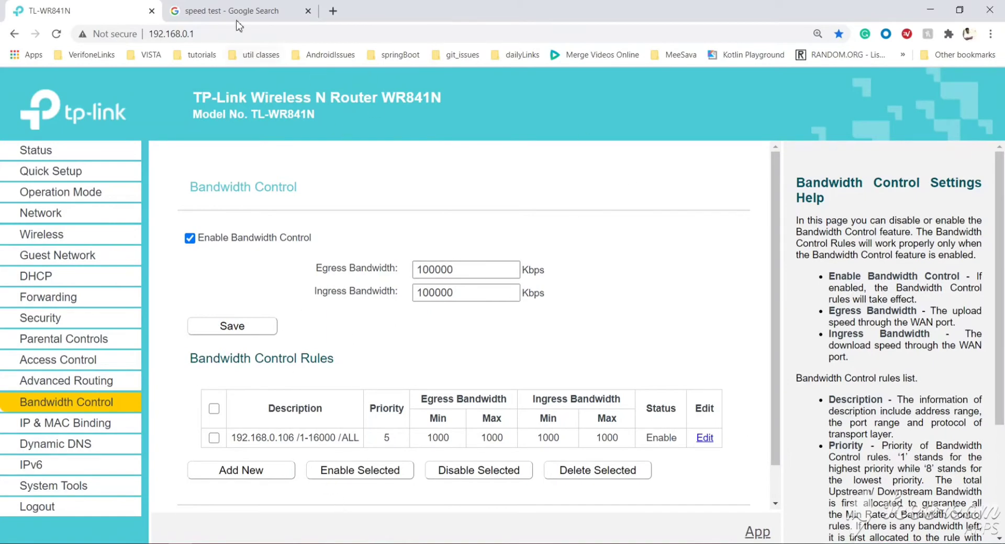
# Switch to the 'speed test - Google Search' tab
pyautogui.click(237, 11)
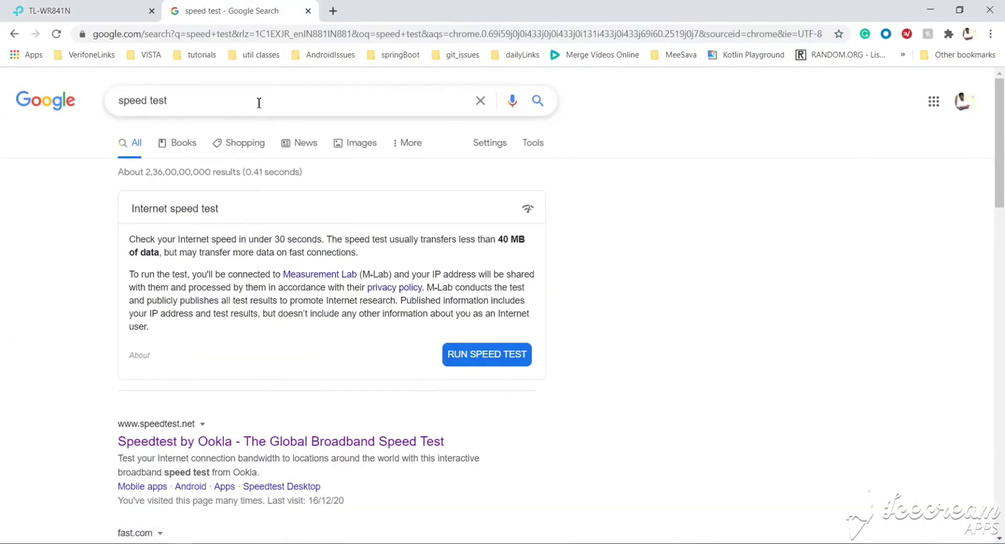
# Run Google's speed test (about 0.9 Mbps download) and return to the router tab
pyautogui.click(485, 354)
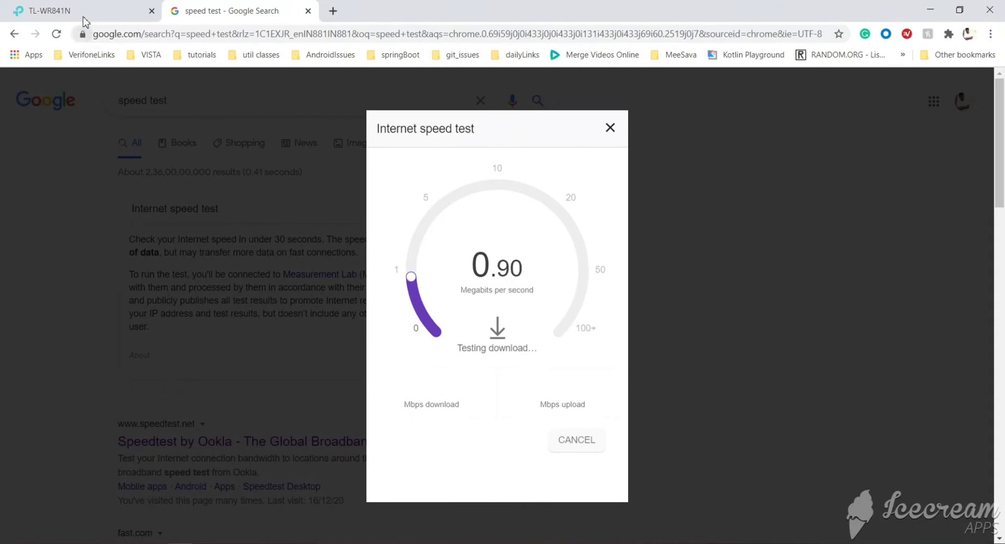
pyautogui.click(77, 10)
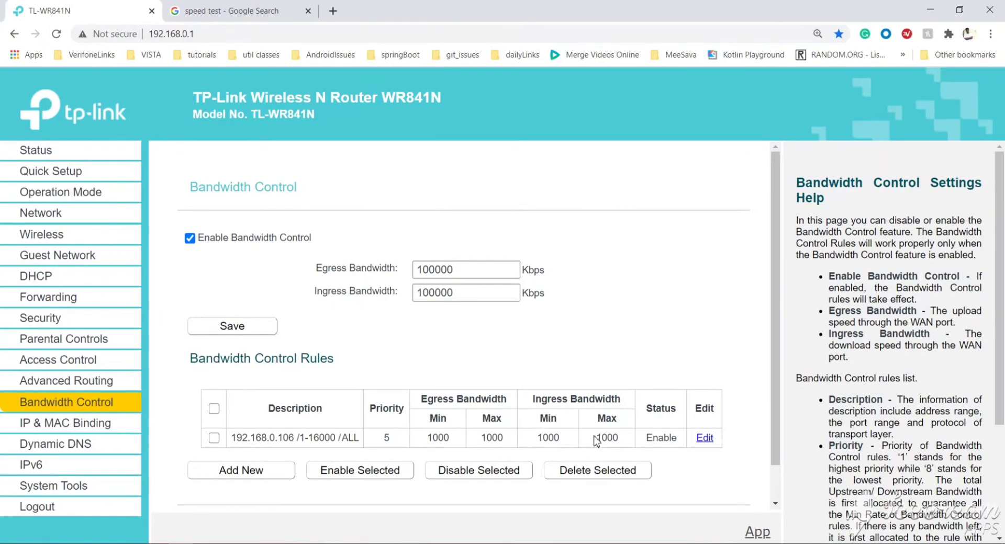
pyautogui.moveTo(704, 441)
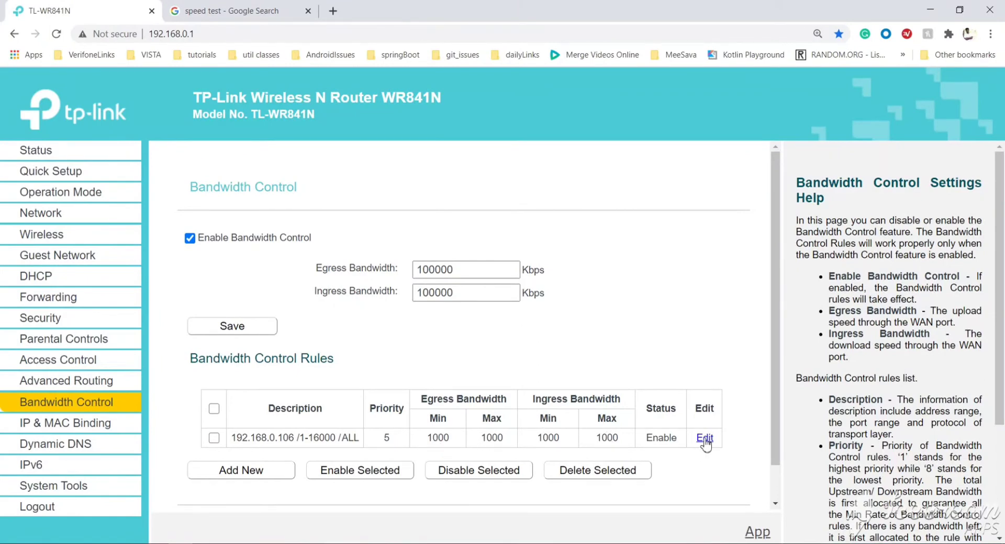
# Edit the 192.168.0.106 rule so all egress and ingress min/max values are 10000 Kbps
pyautogui.click(703, 438)
pyautogui.write('10000')
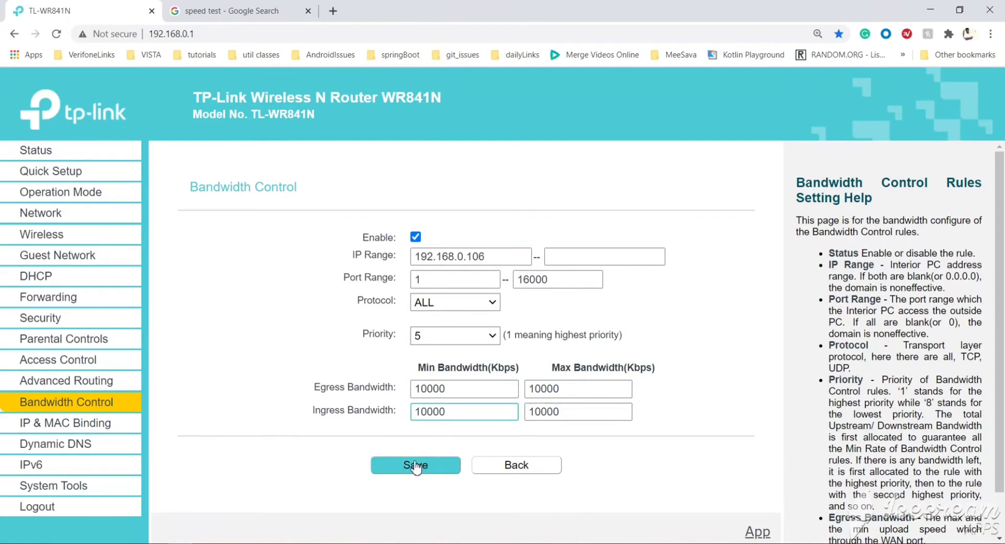
pyautogui.click(414, 465)
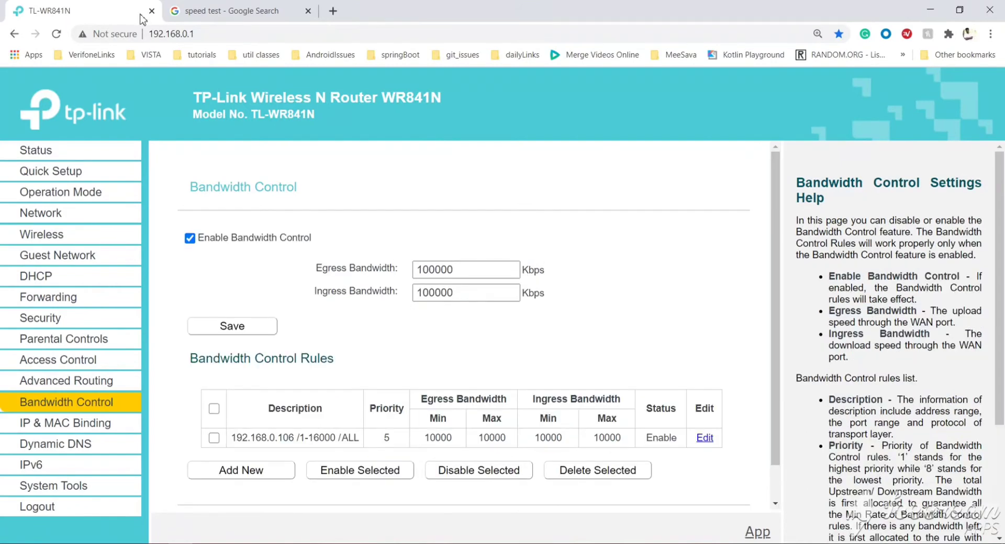
# Rerun the Google speed test under the 10000 Kbps limit (0.93 Mbps down, 0.08 up)
pyautogui.click(237, 11)
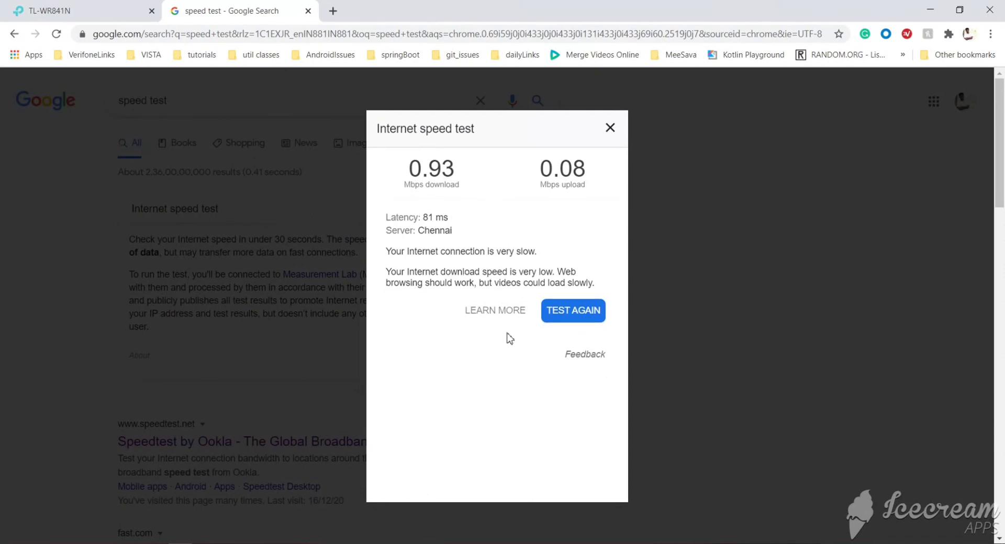
pyautogui.click(573, 311)
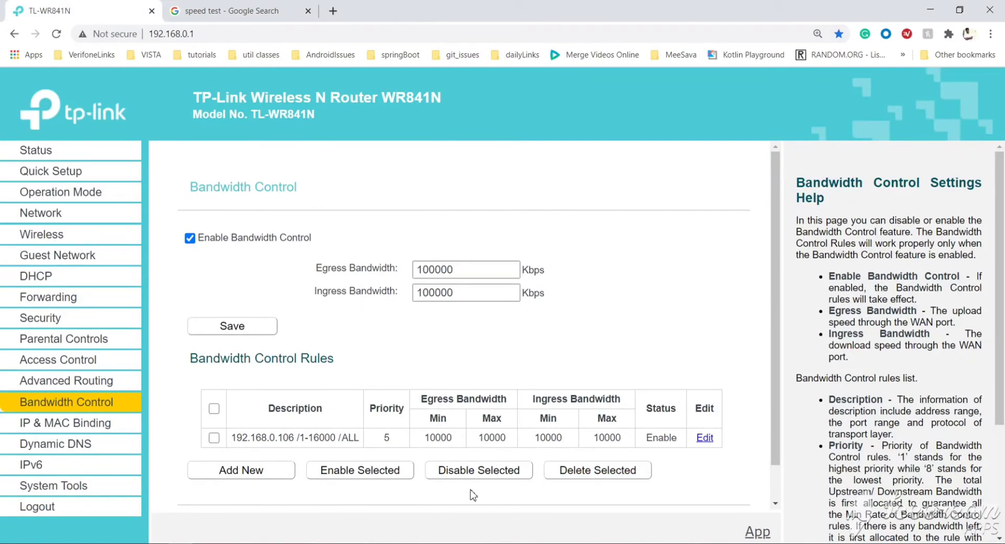
# Edit the 192.168.0.106 rule to 30000 Kbps min/max for upload and download
pyautogui.click(704, 437)
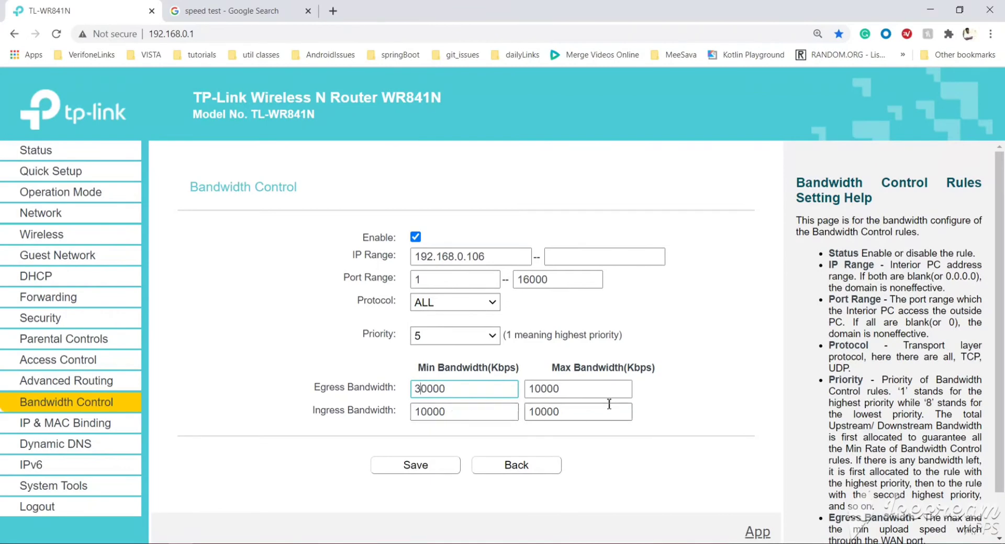
pyautogui.click(577, 390)
pyautogui.write('30000')
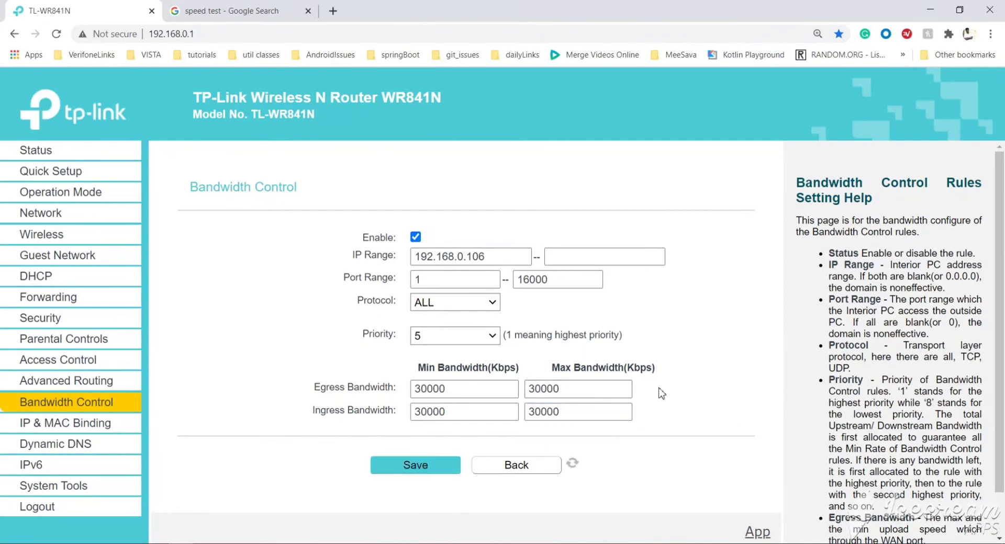
pyautogui.click(516, 465)
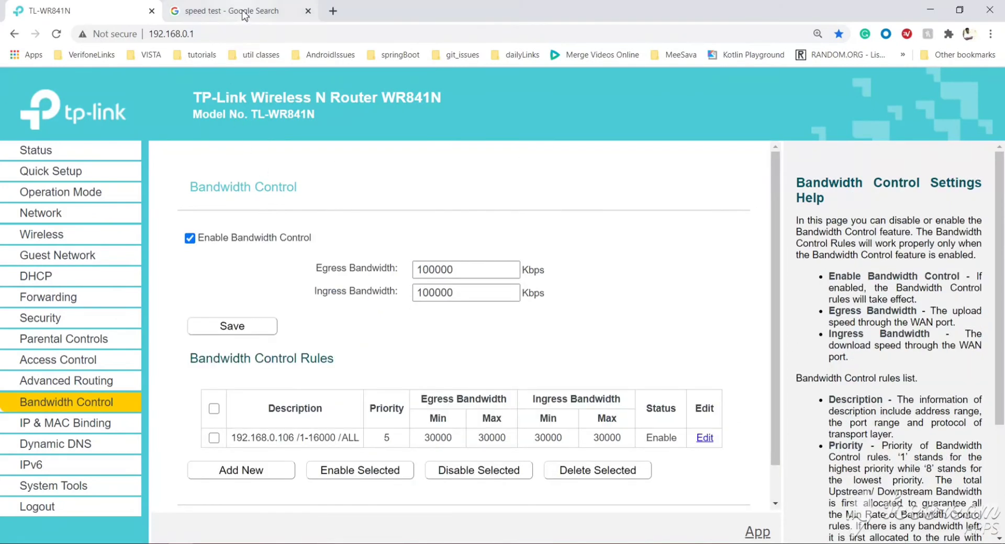
# Rerun the Google speed test under the 30000 Kbps limit, reaching 18.5 Mbps download
pyautogui.click(231, 11)
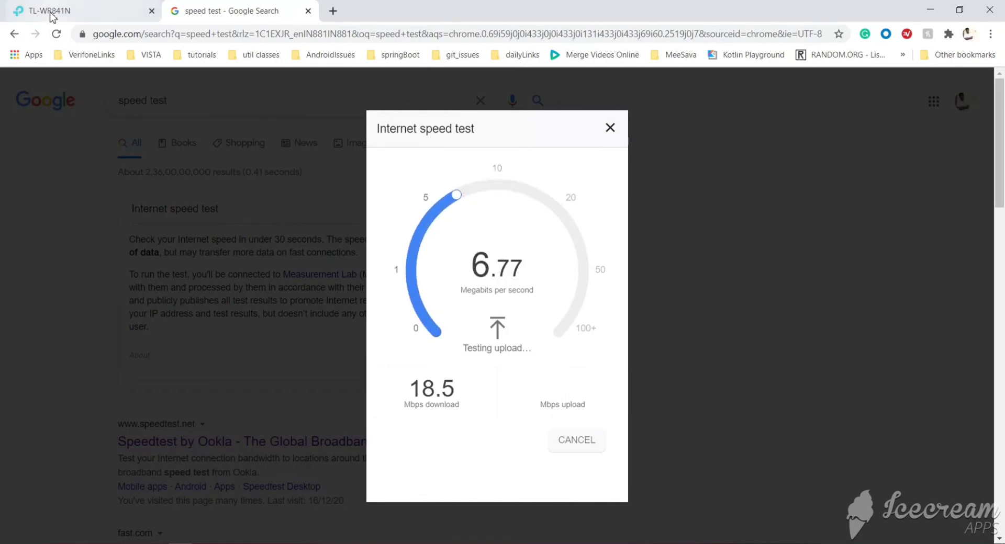
# Return to the TL-WR841N tab to view the 192.168.0.106 rule at 30000 Kbps
pyautogui.click(77, 11)
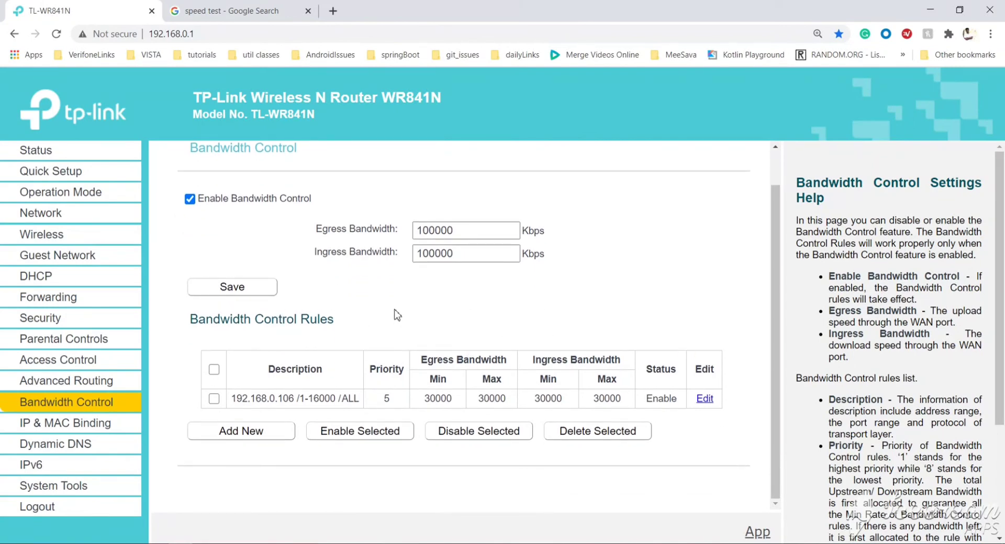
pyautogui.moveTo(411, 312)
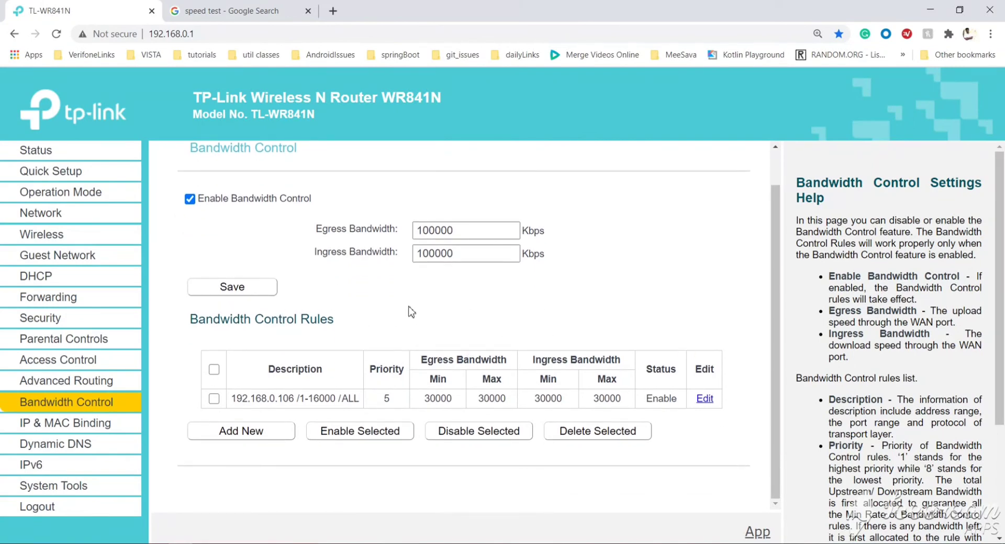
pyautogui.moveTo(256, 420)
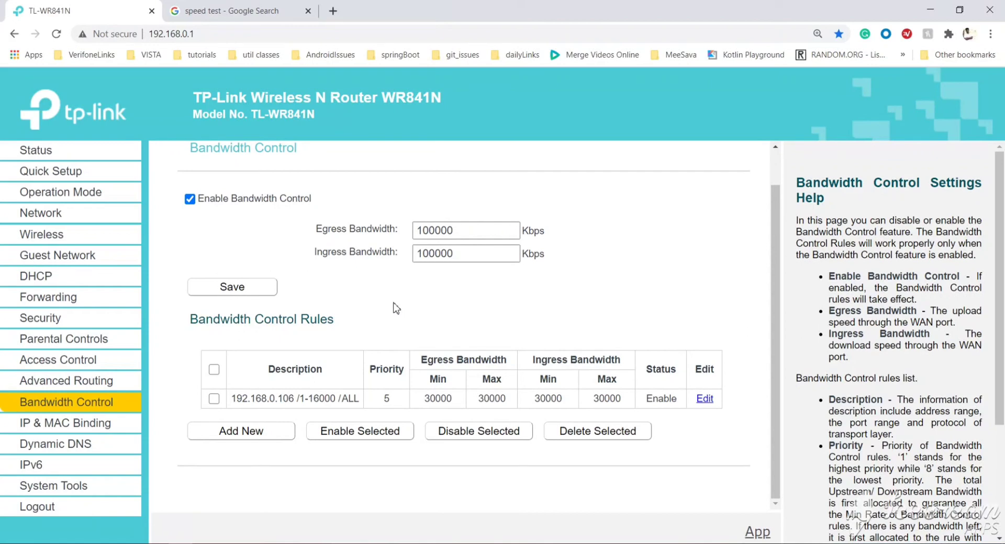
pyautogui.moveTo(391, 307)
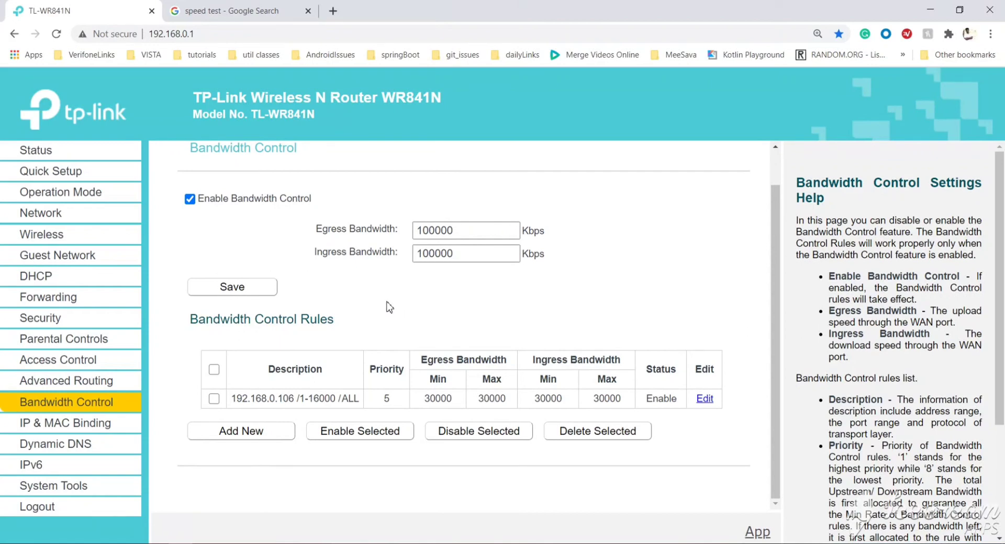